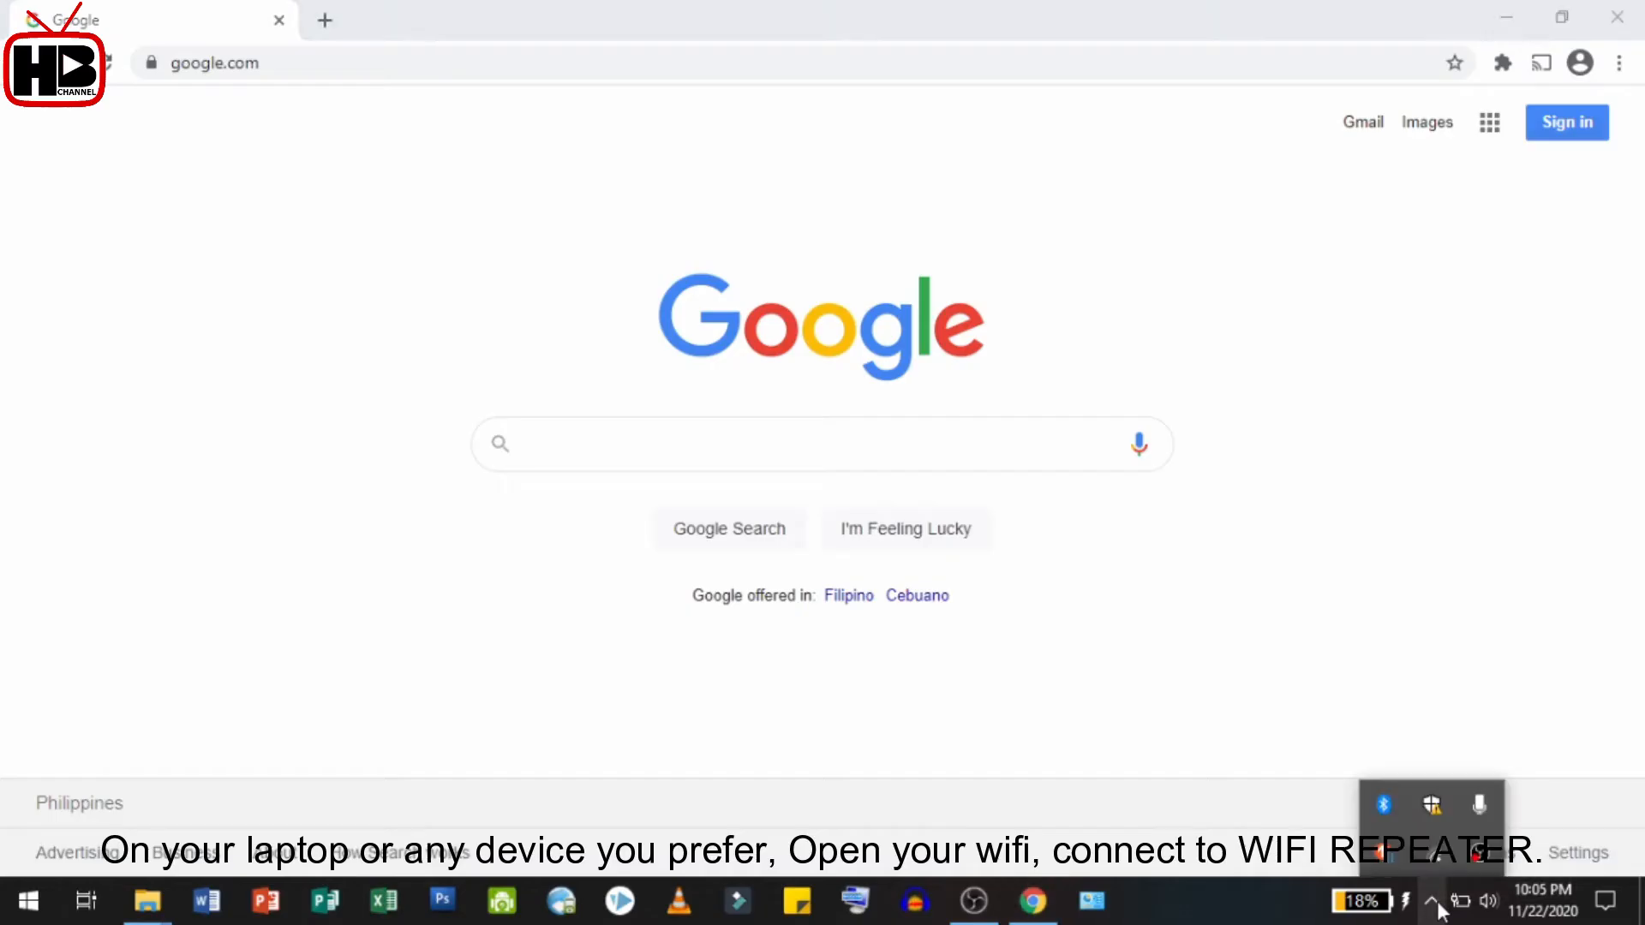
Step: Connect the laptop to the open WiFi-Repeater network from the Wi-Fi flyout
click(1445, 902)
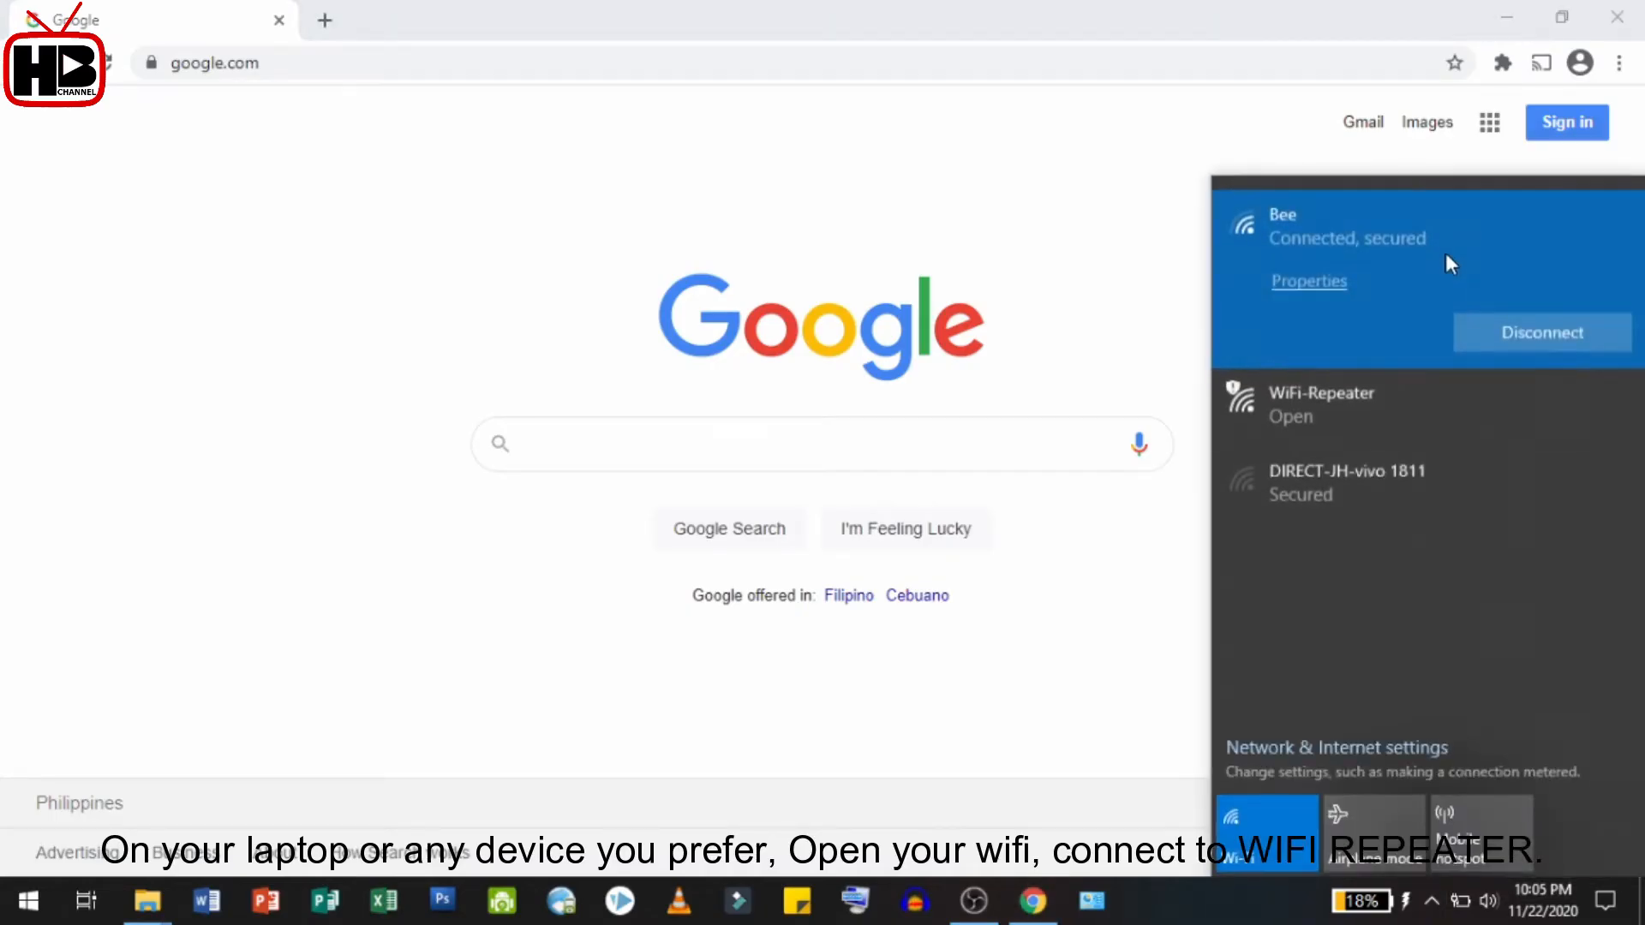
mouse_move(1398, 394)
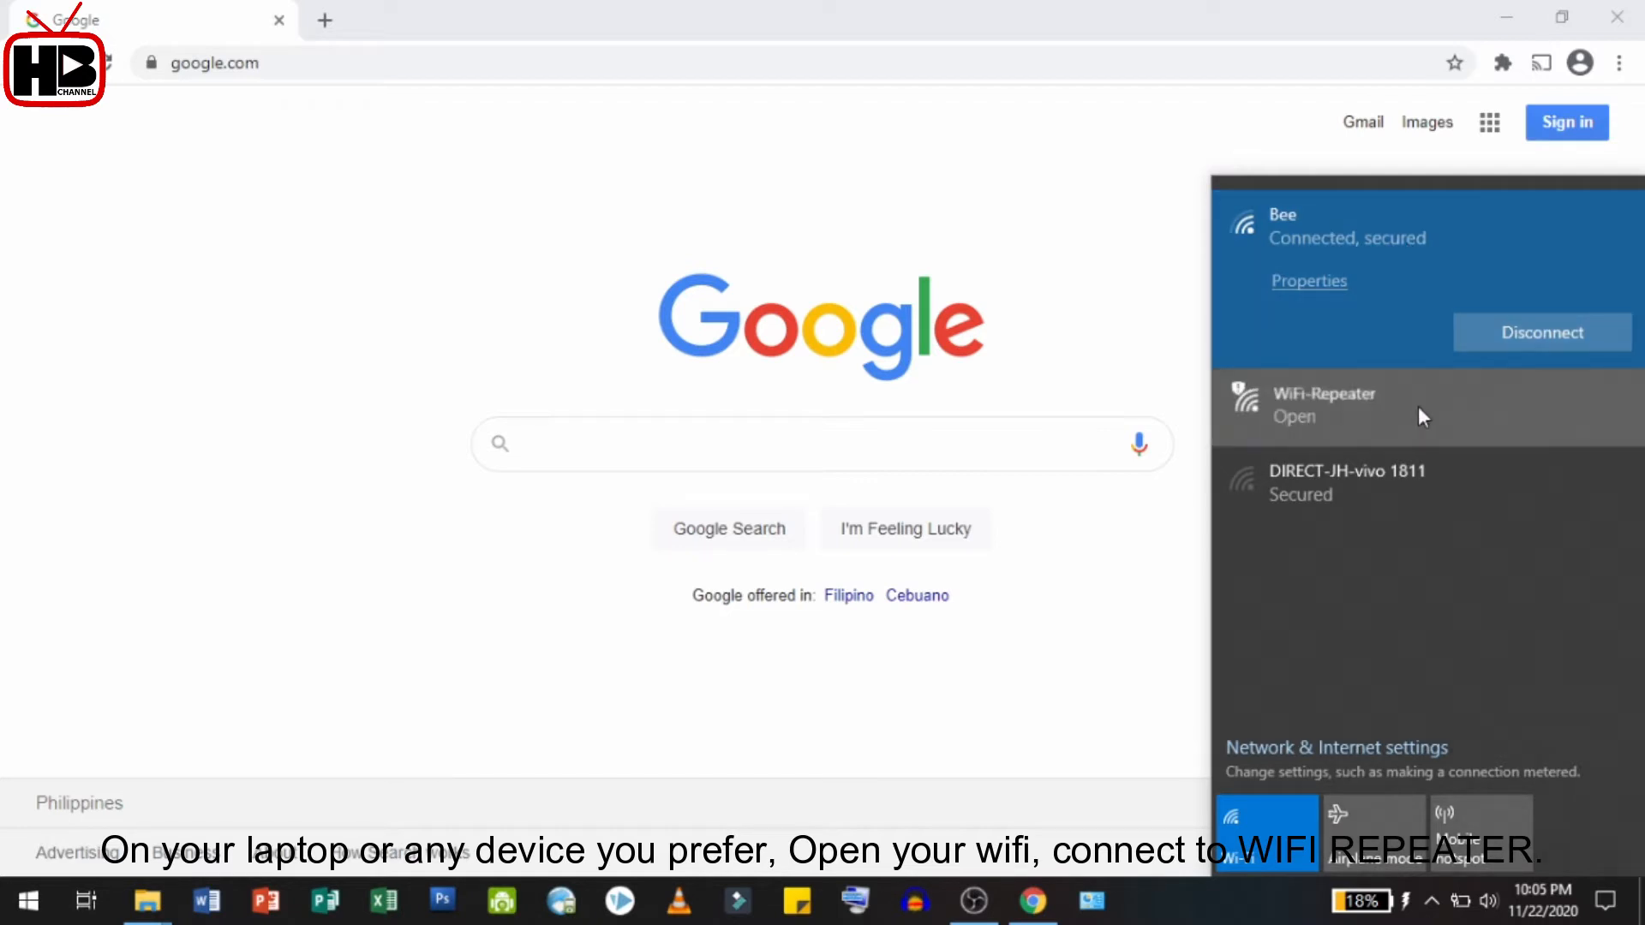
click(1358, 408)
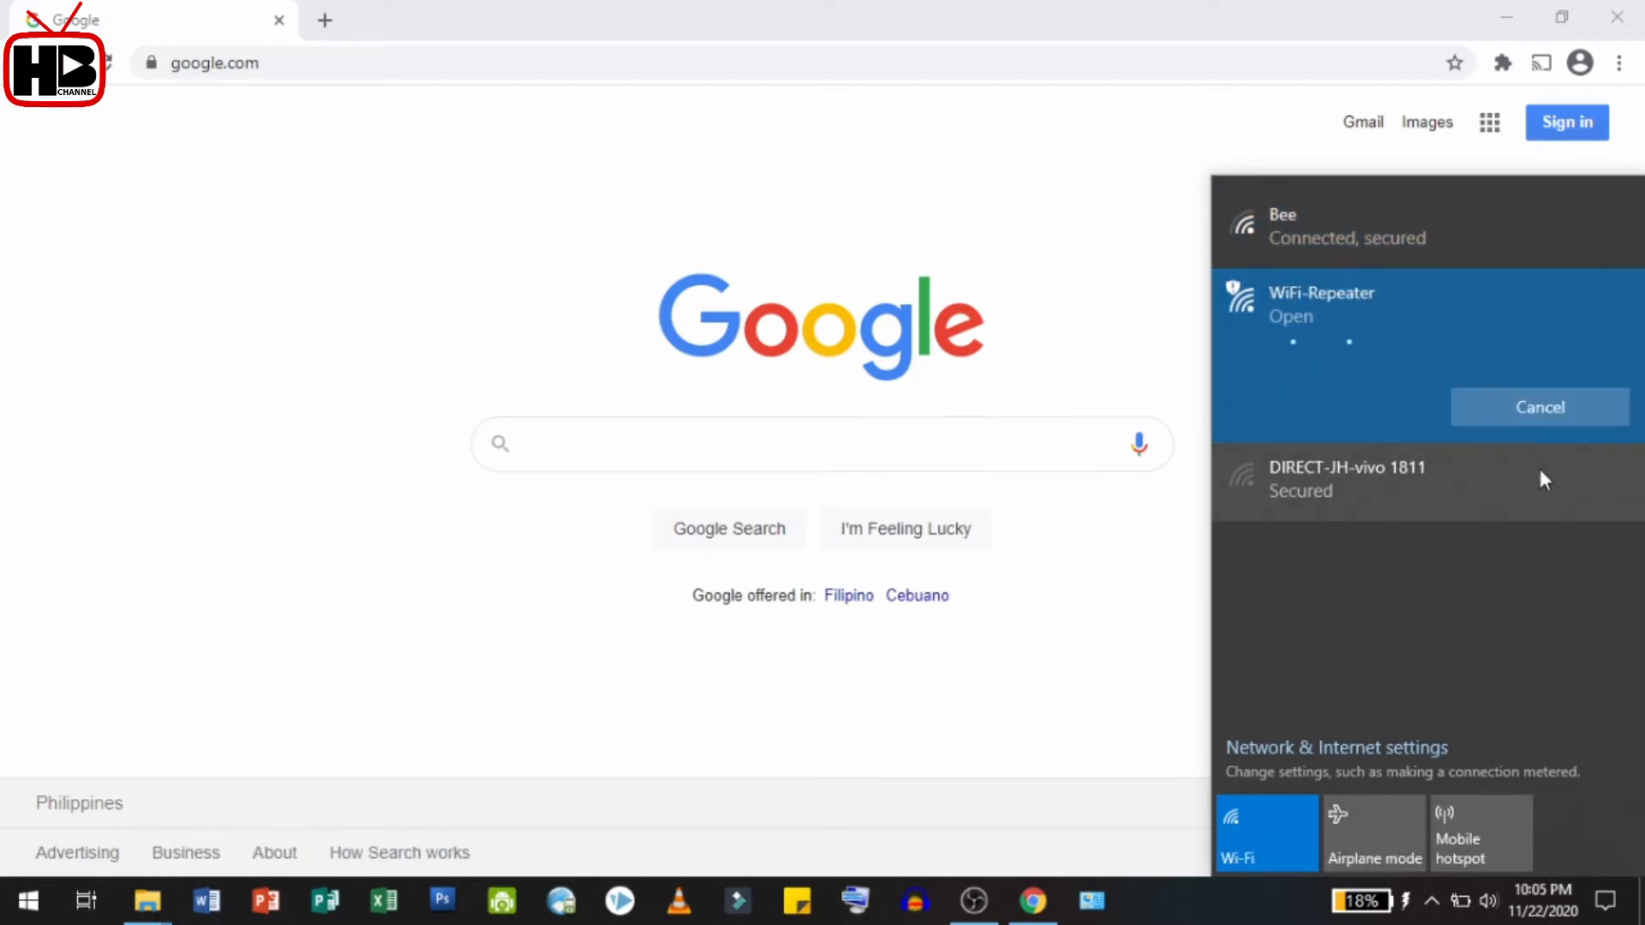
click(1370, 311)
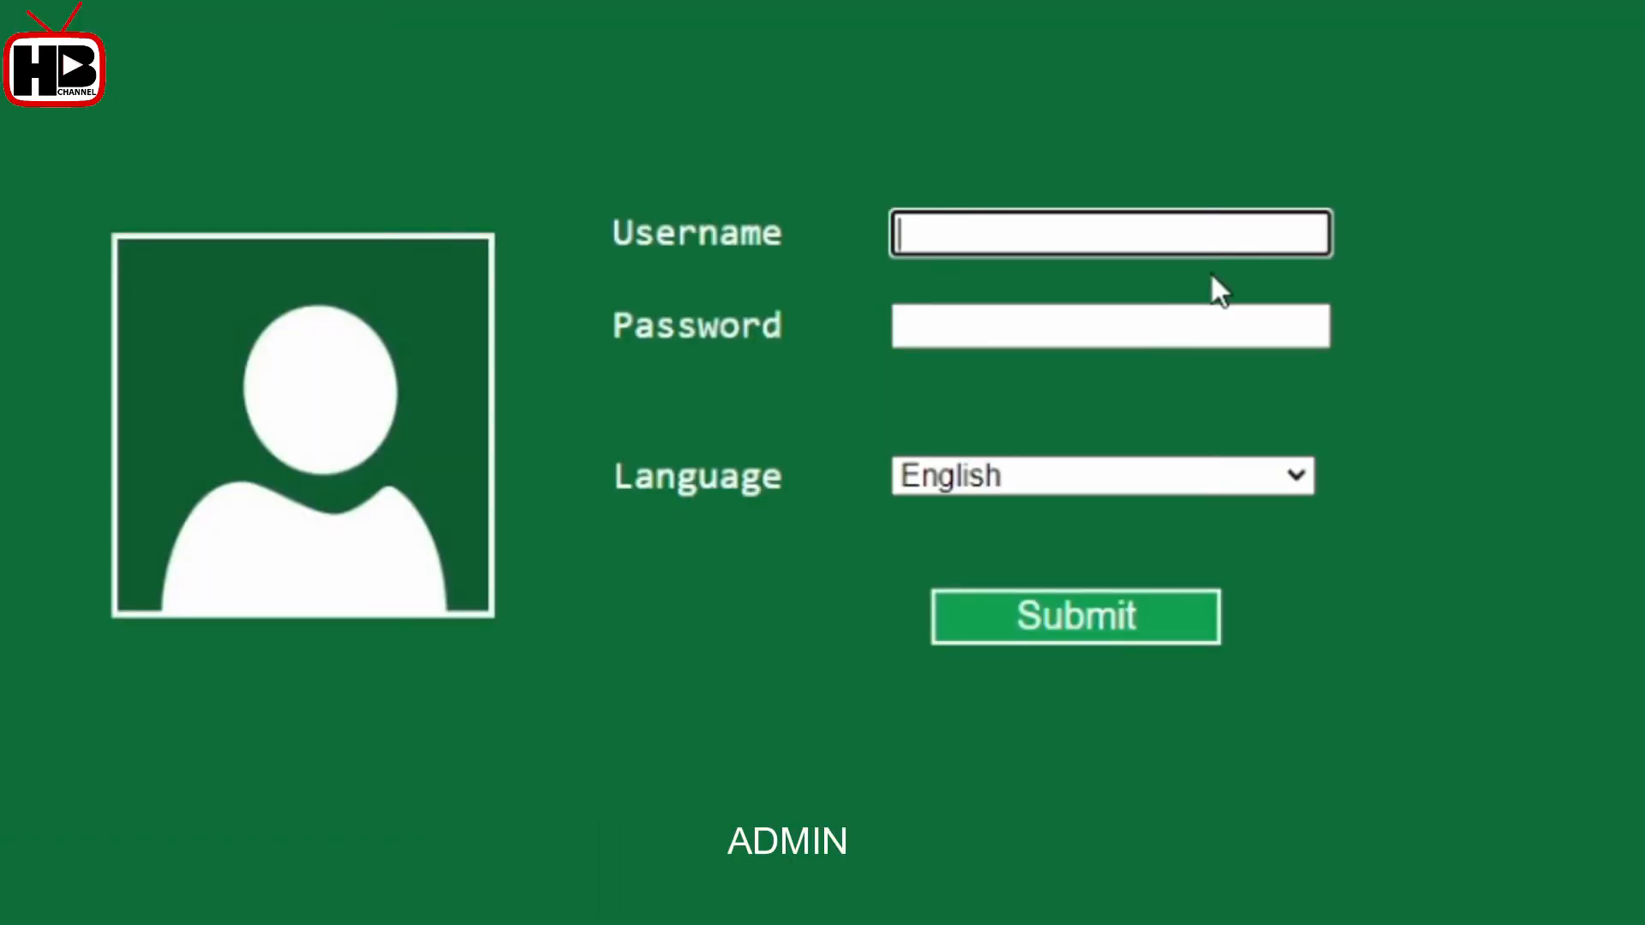
Step: Log in to the repeater admin page with username 'admin' and its password
text(admin)
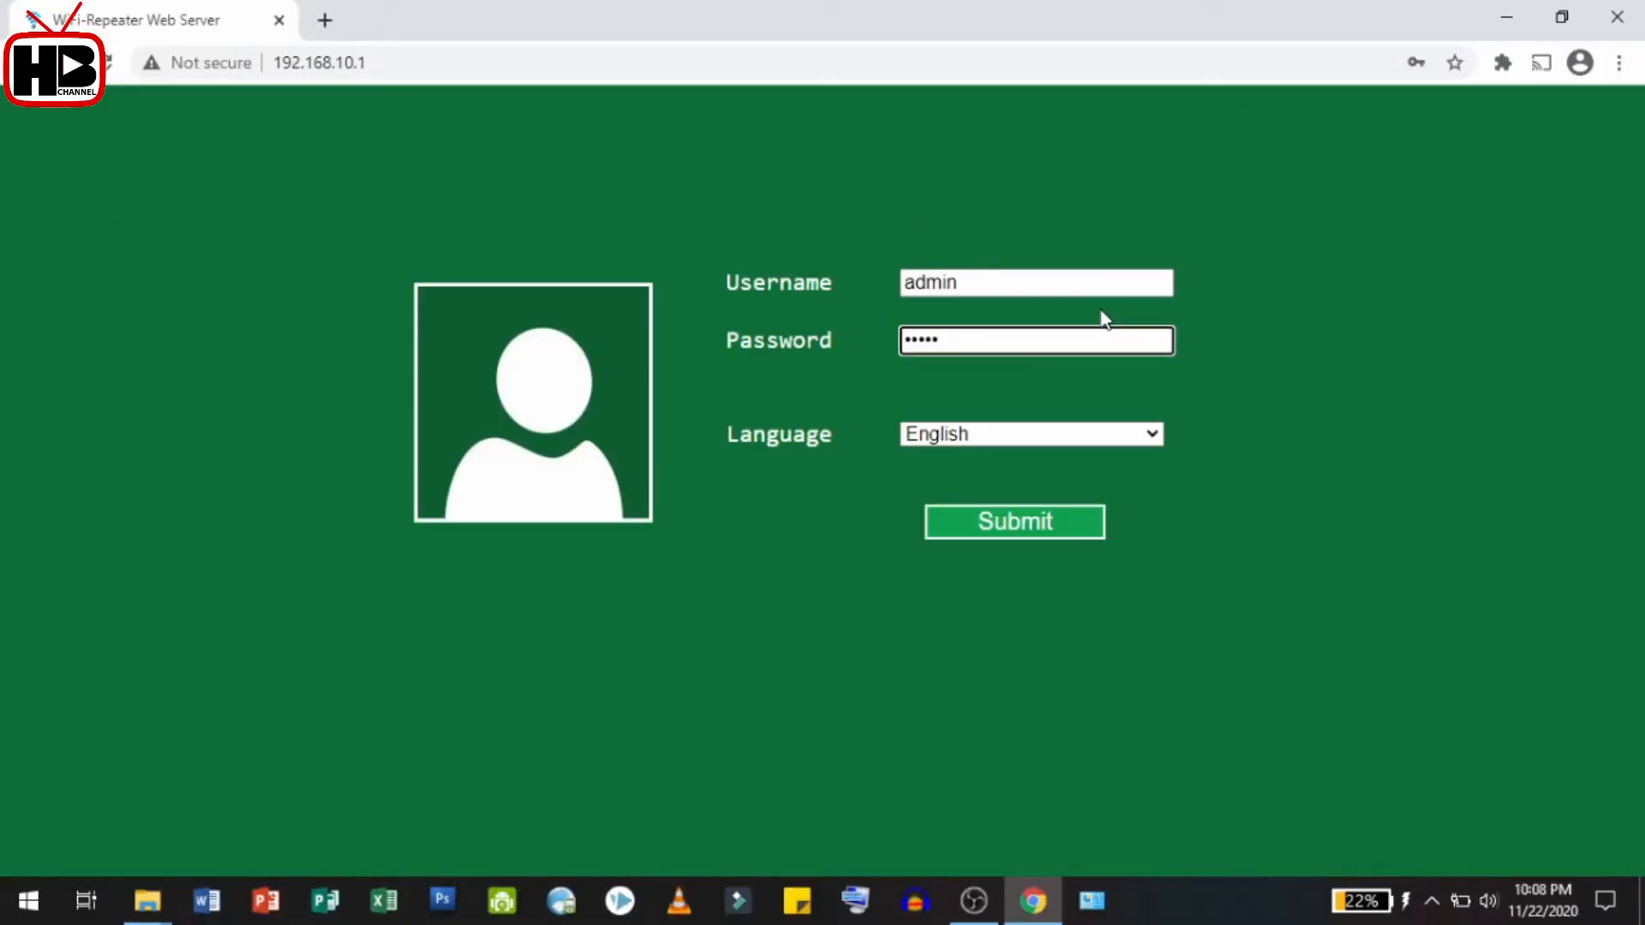
click(1014, 521)
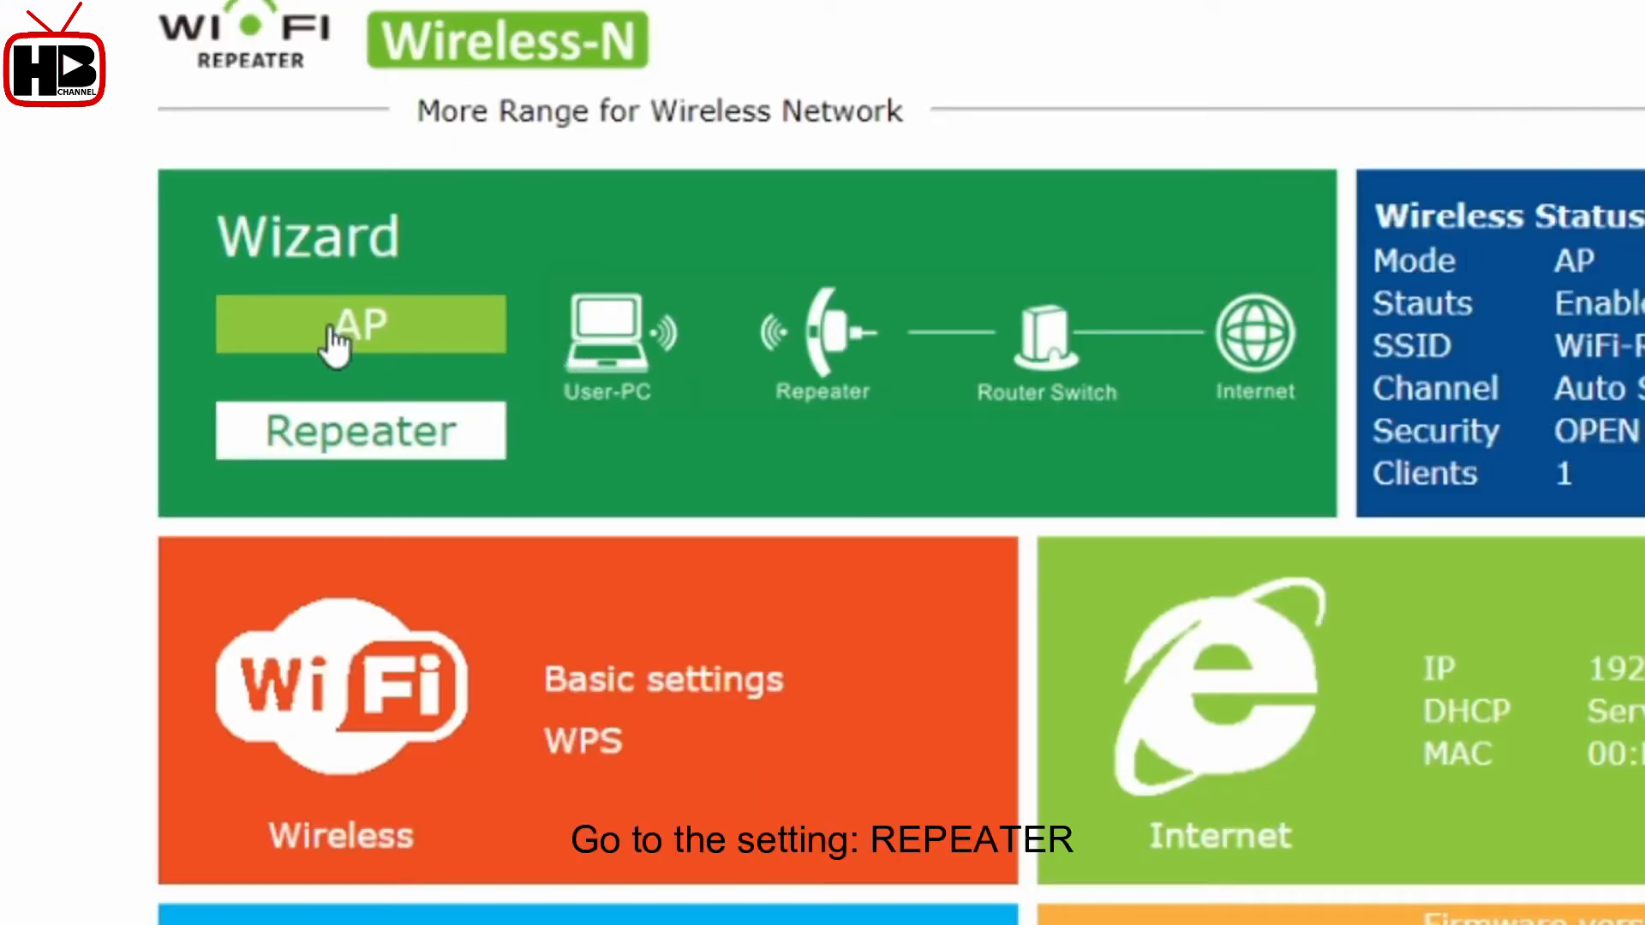
Step: Choose Repeater mode in the dashboard wizard to list nearby networks
click(360, 431)
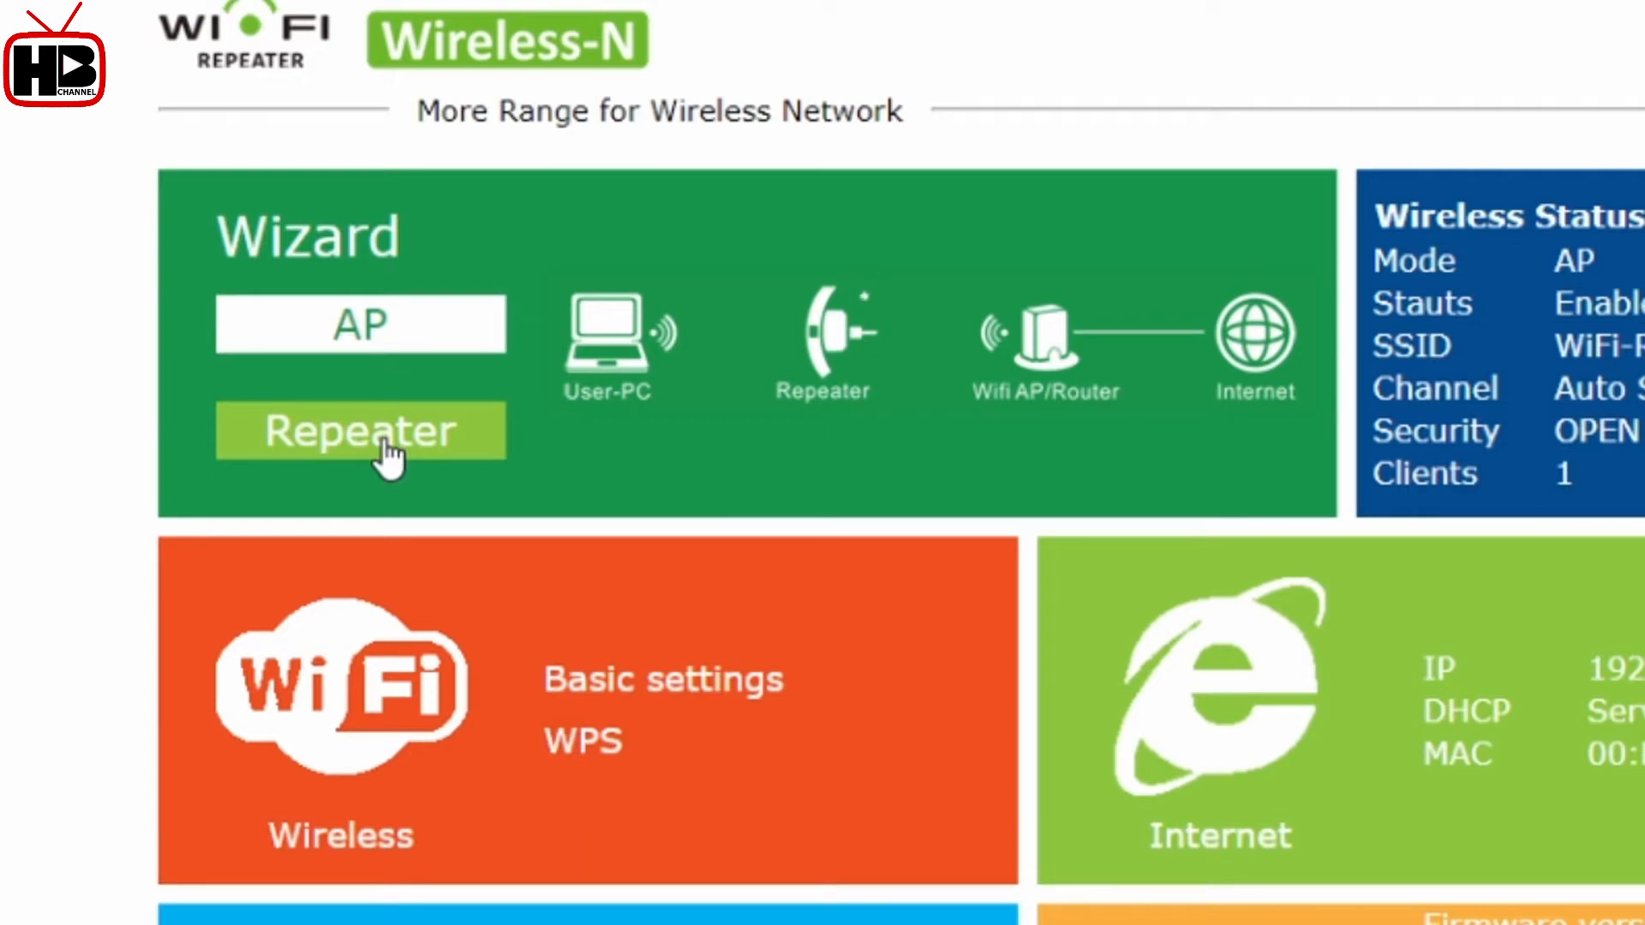
click(360, 431)
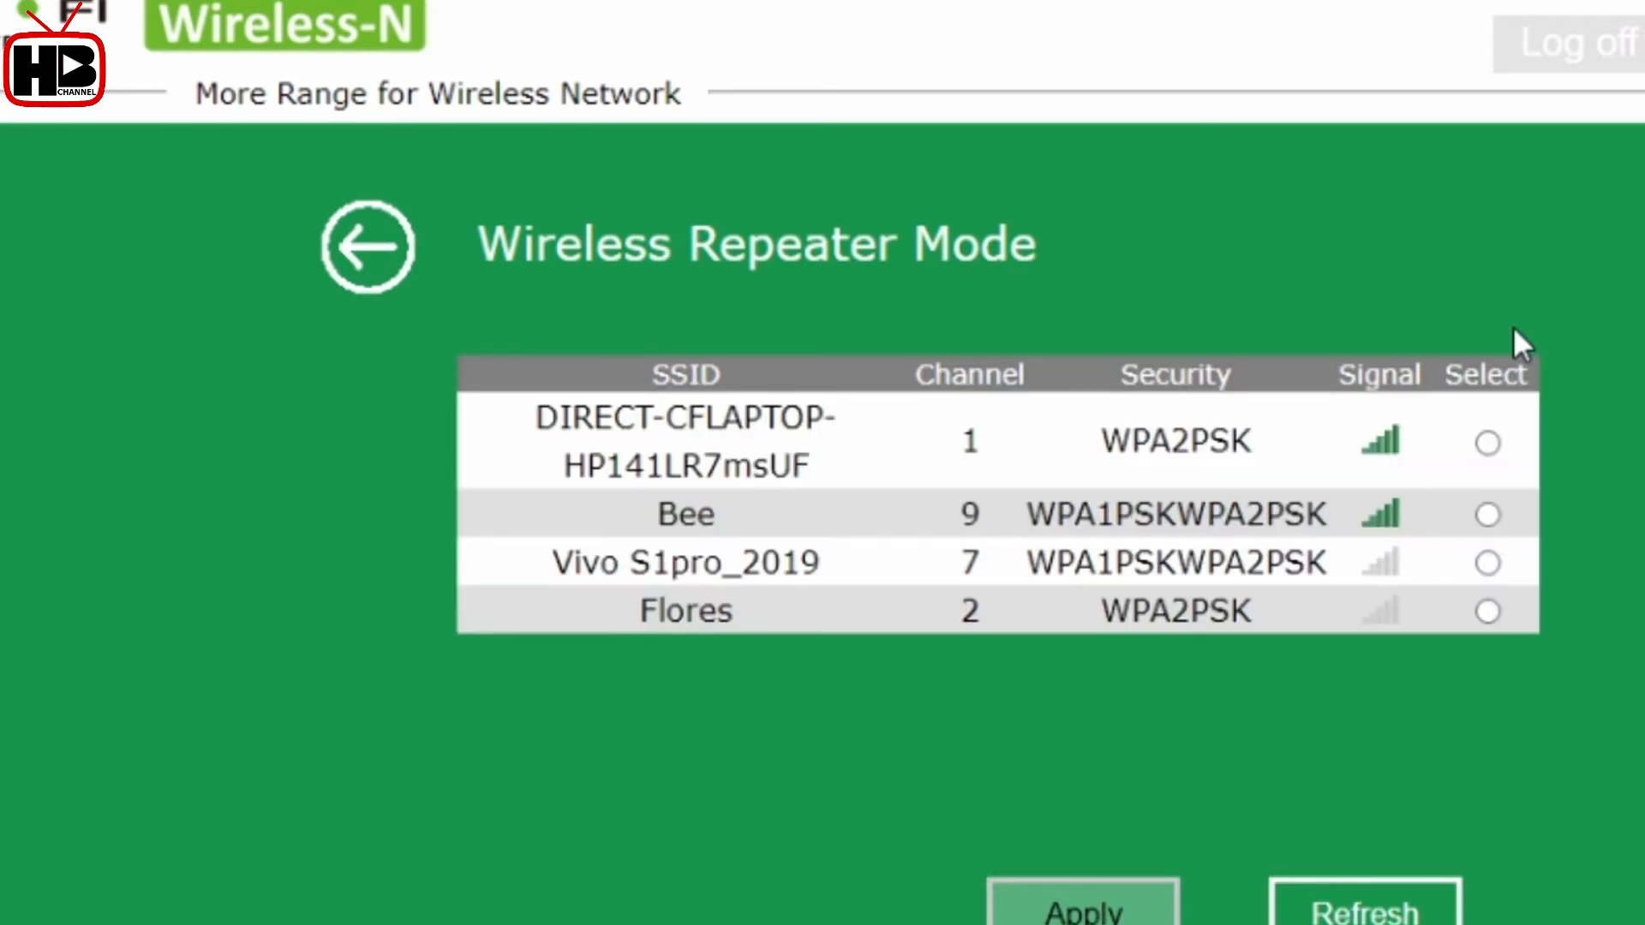
mouse_move(933, 529)
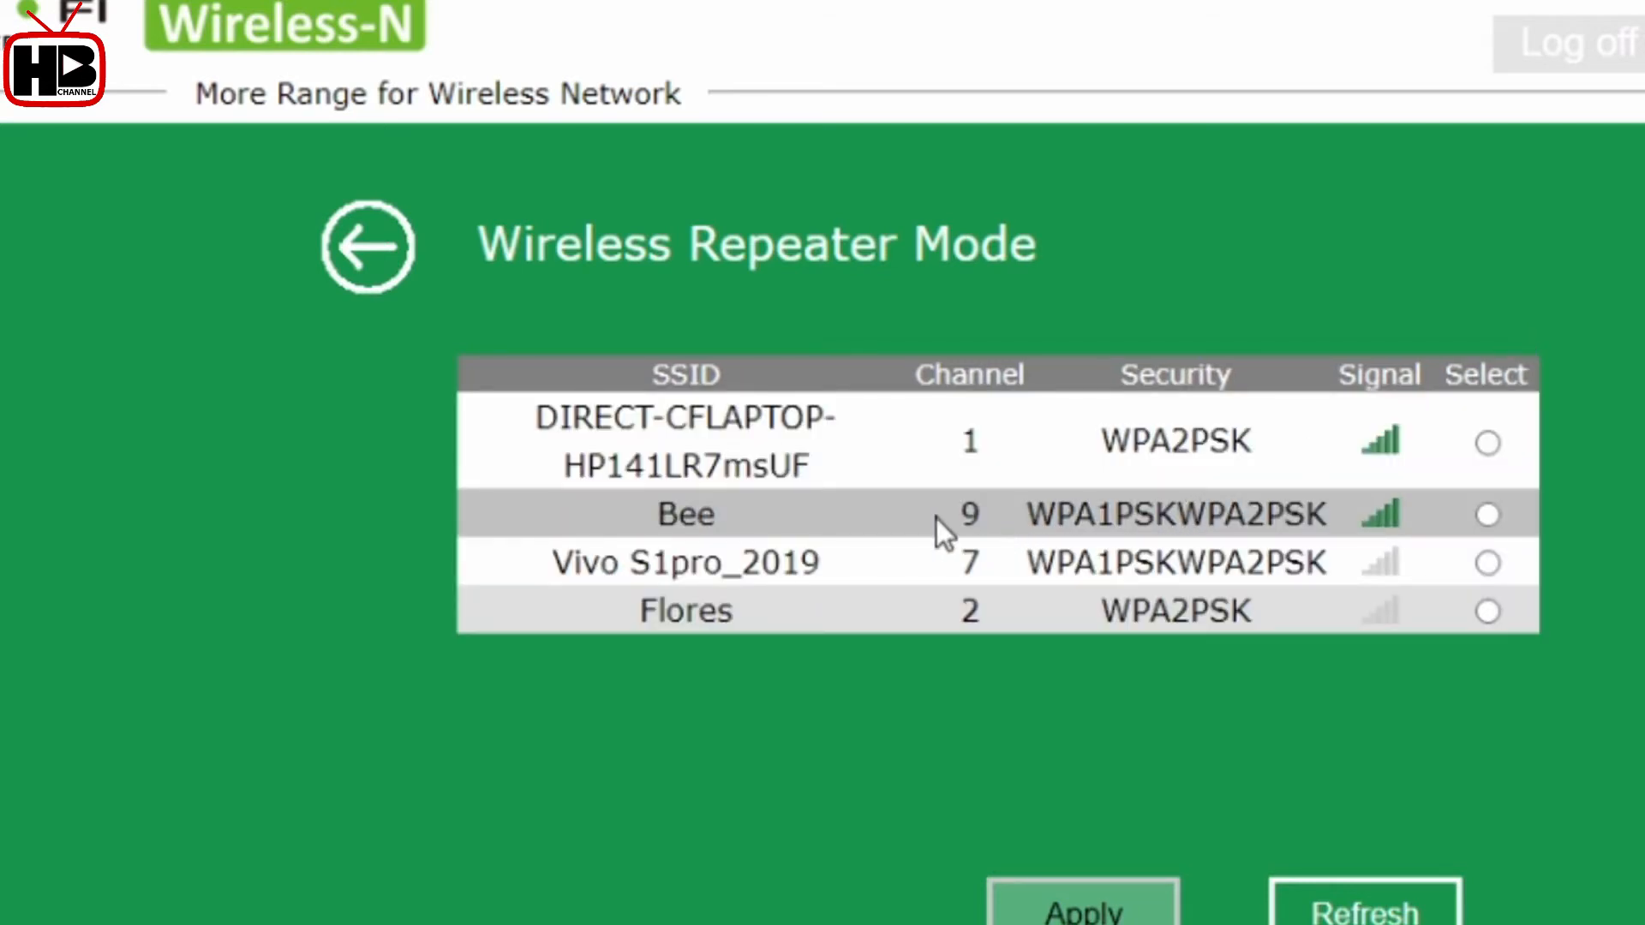
Step: Extend the Bee network, rename the repeater SSID 'HB Channel', and enter the security key
click(1471, 514)
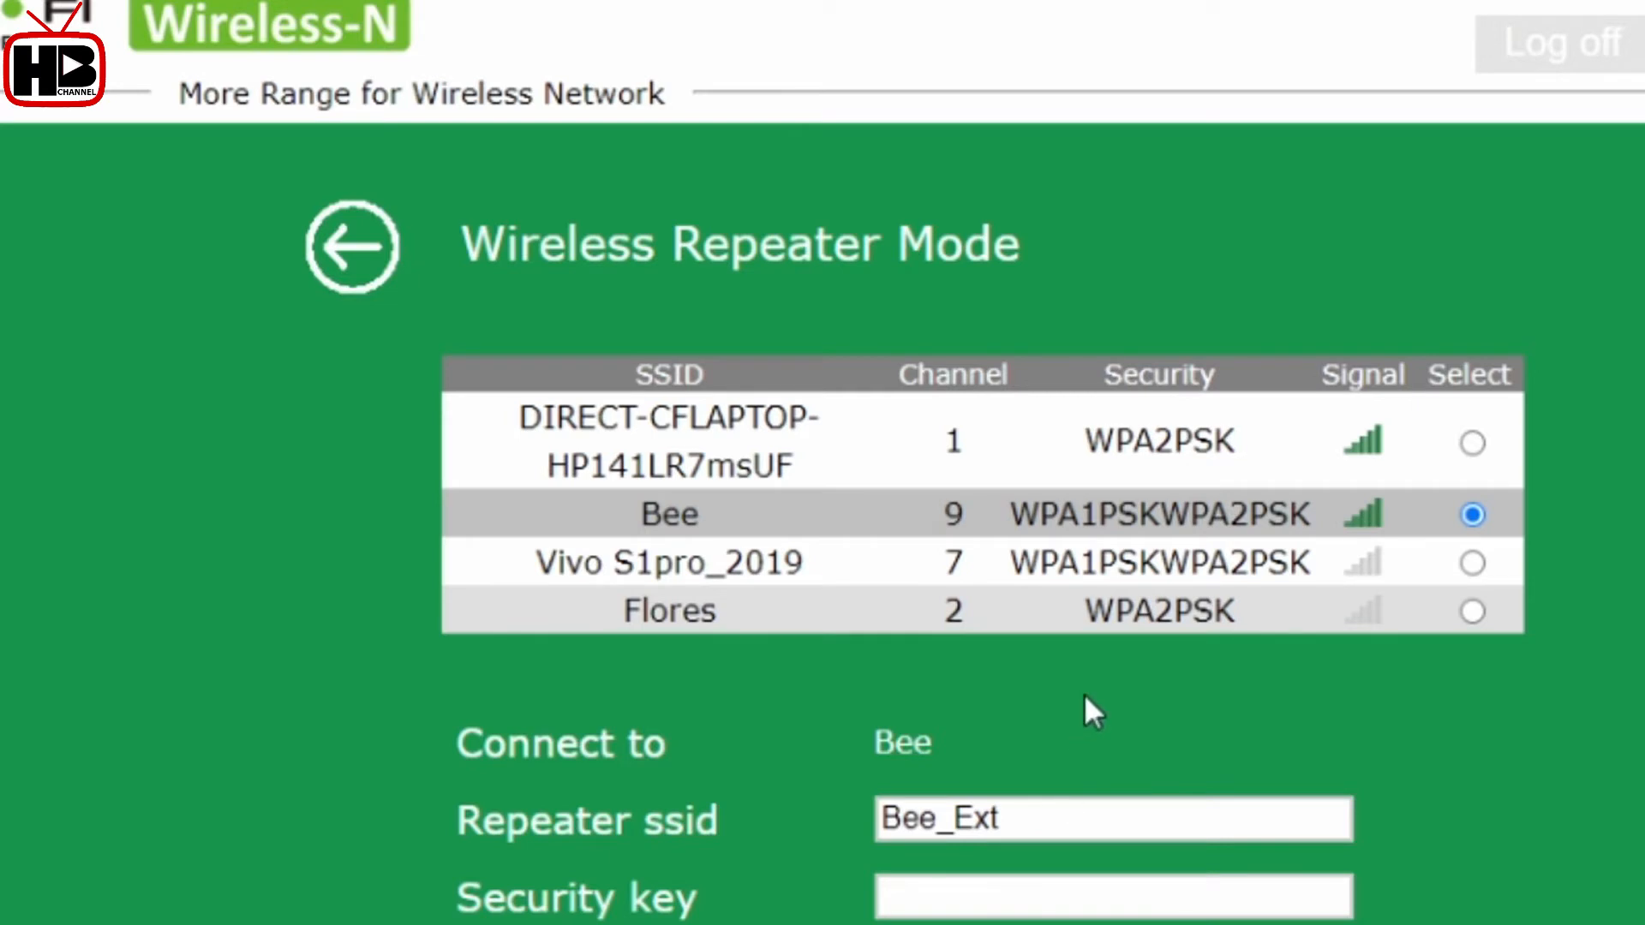
scroll(down, 3)
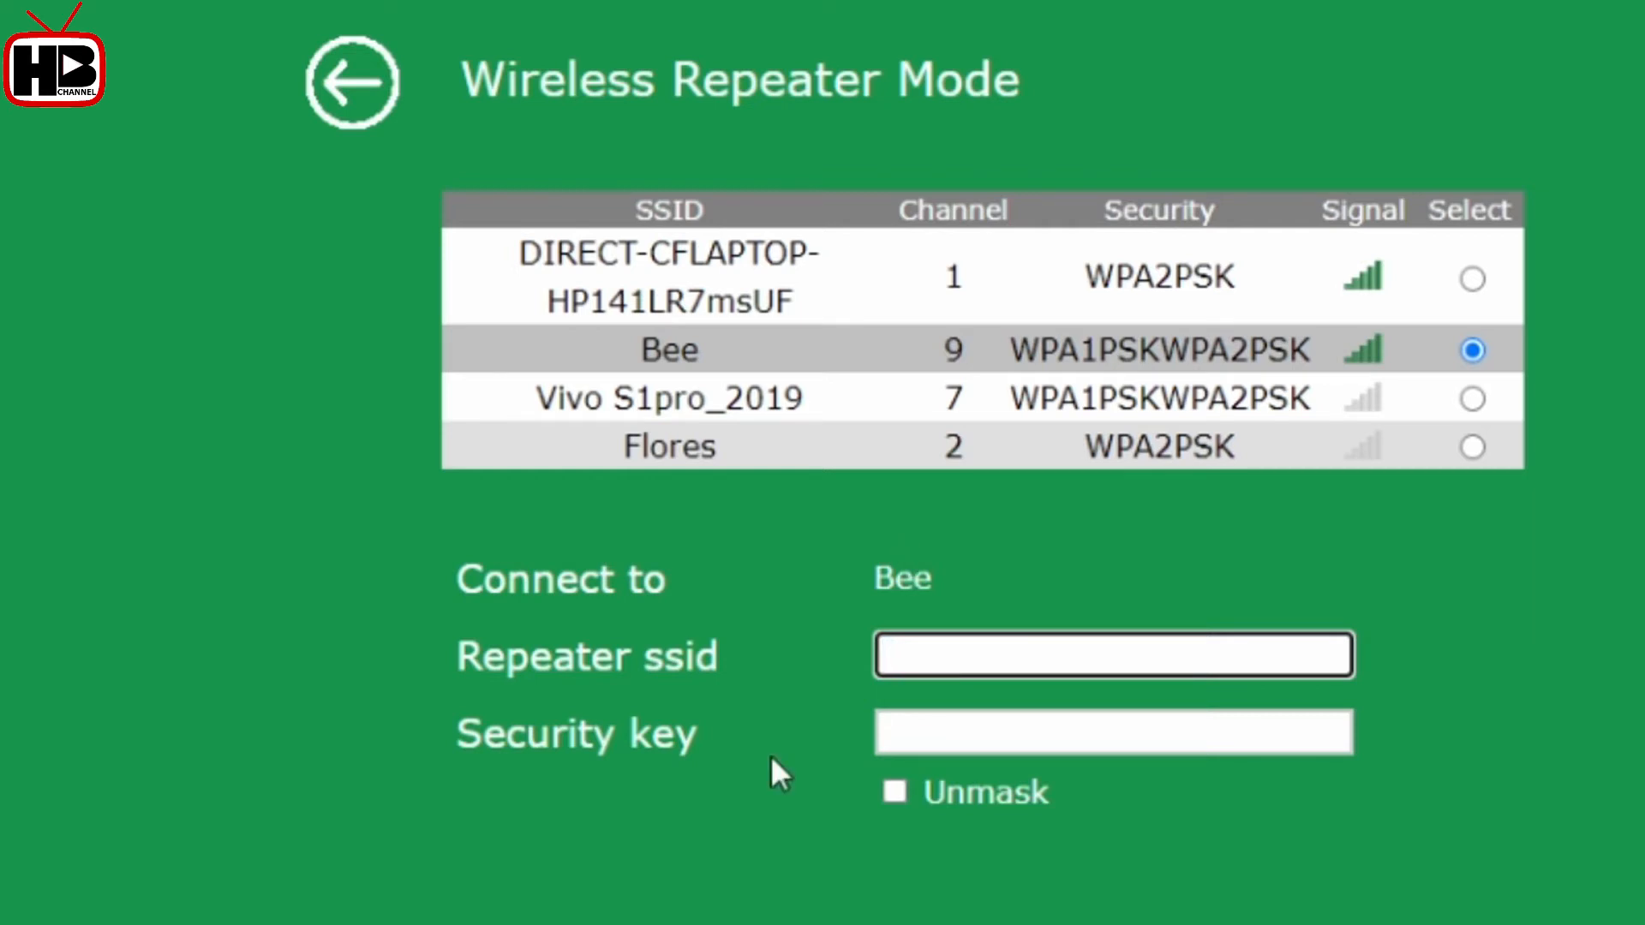
text(HB)
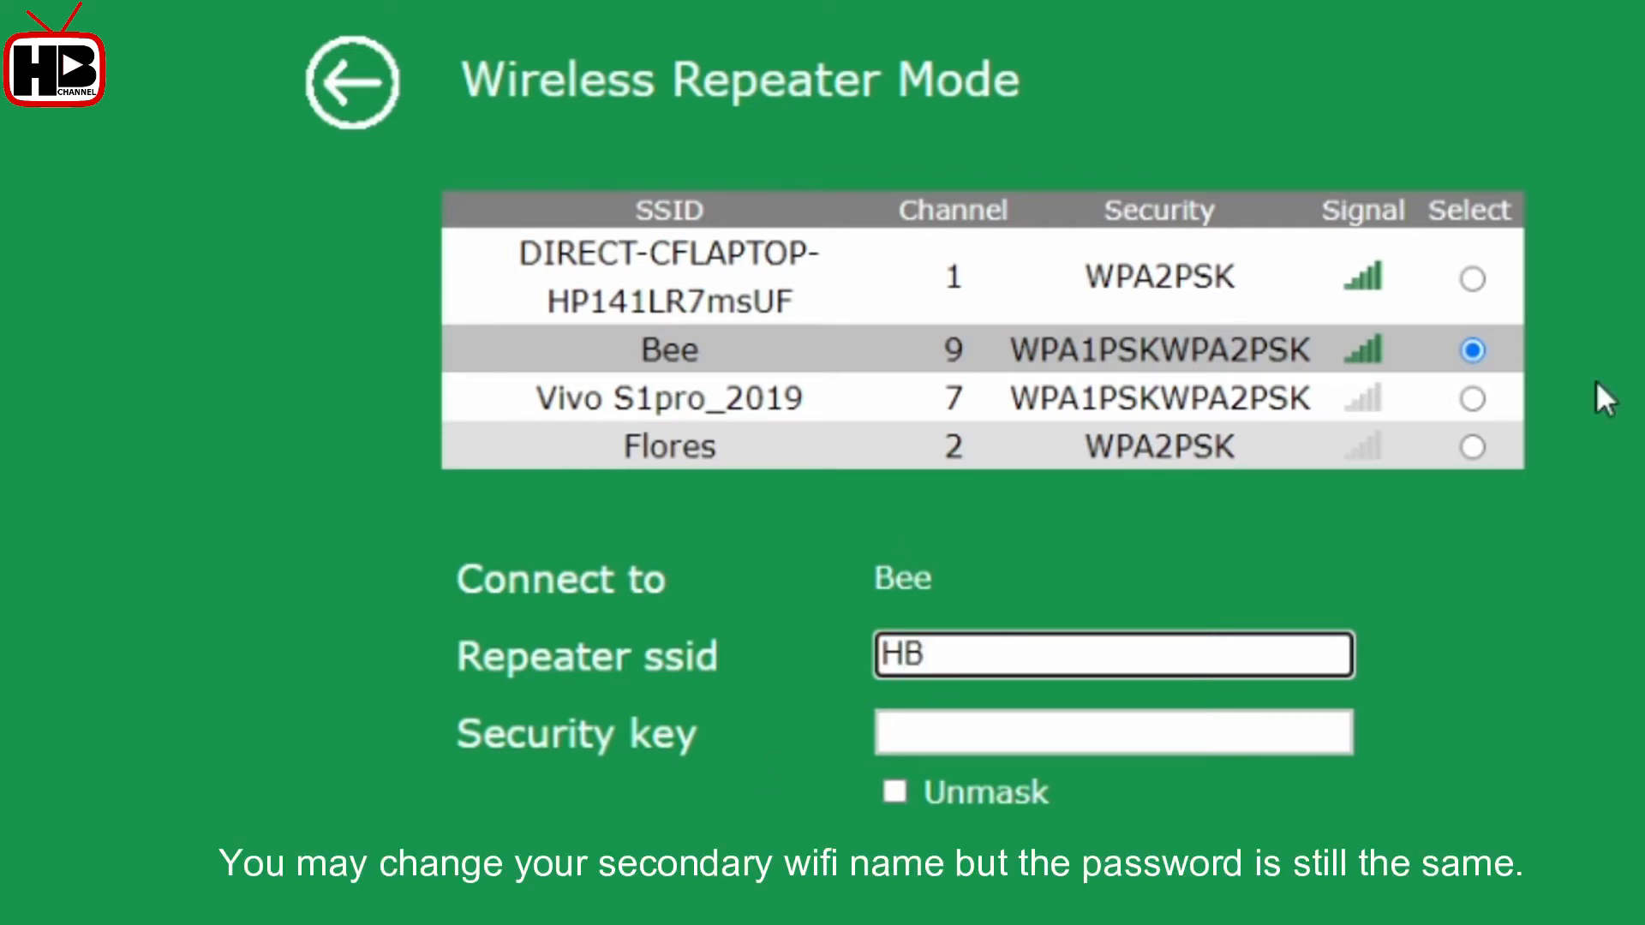
text(Channel)
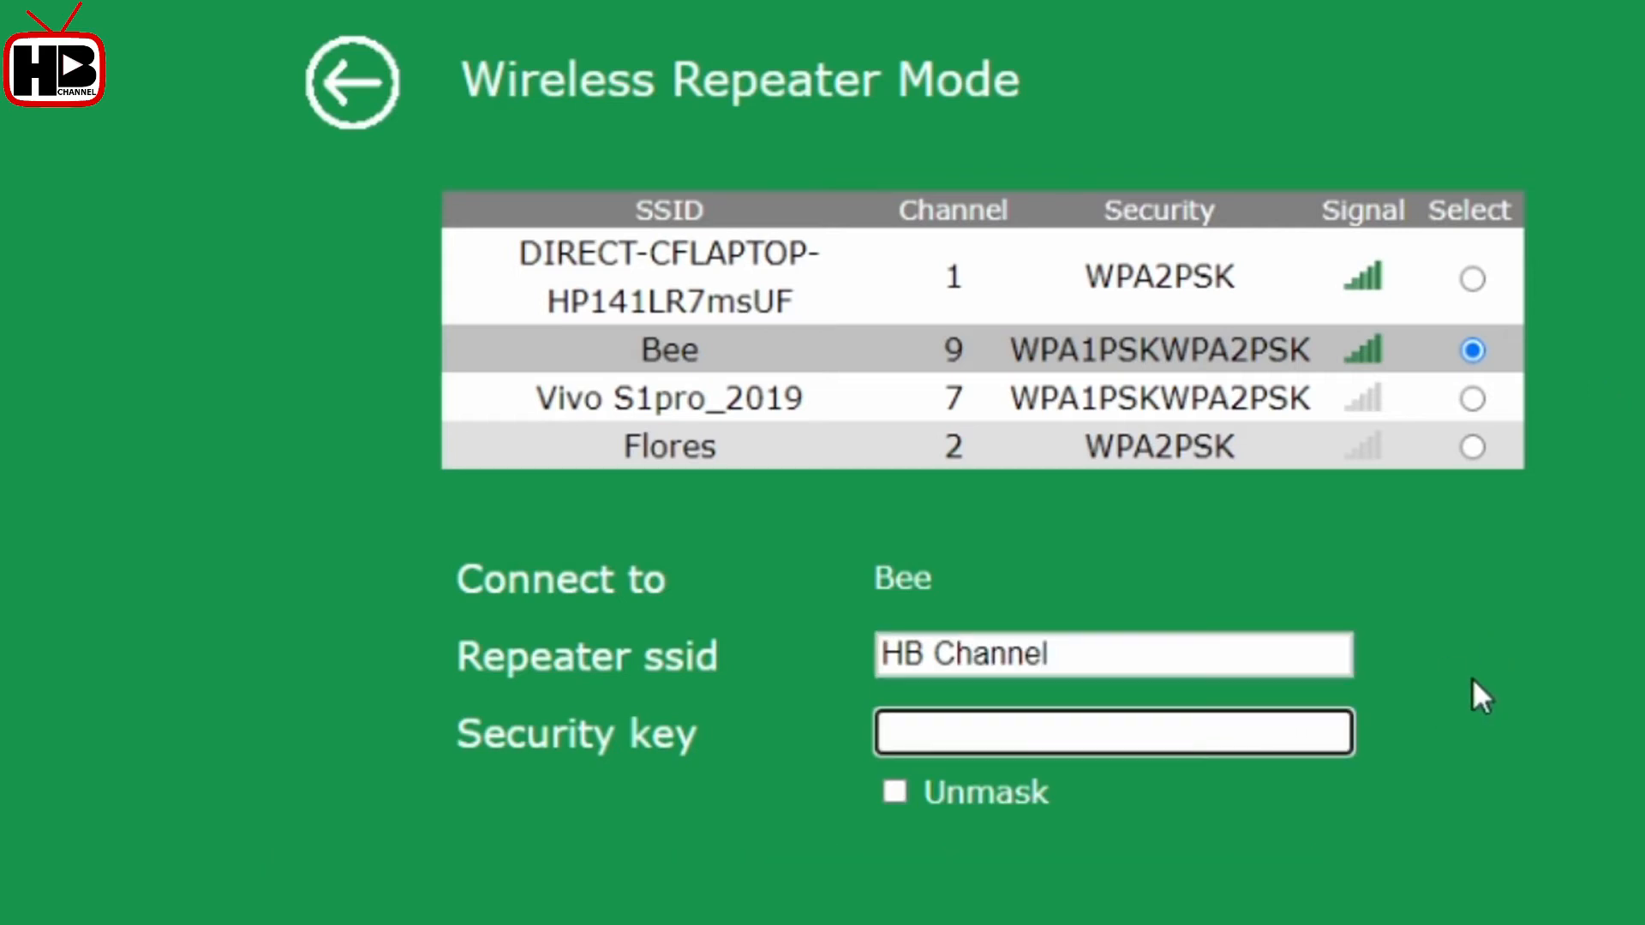
text(1)
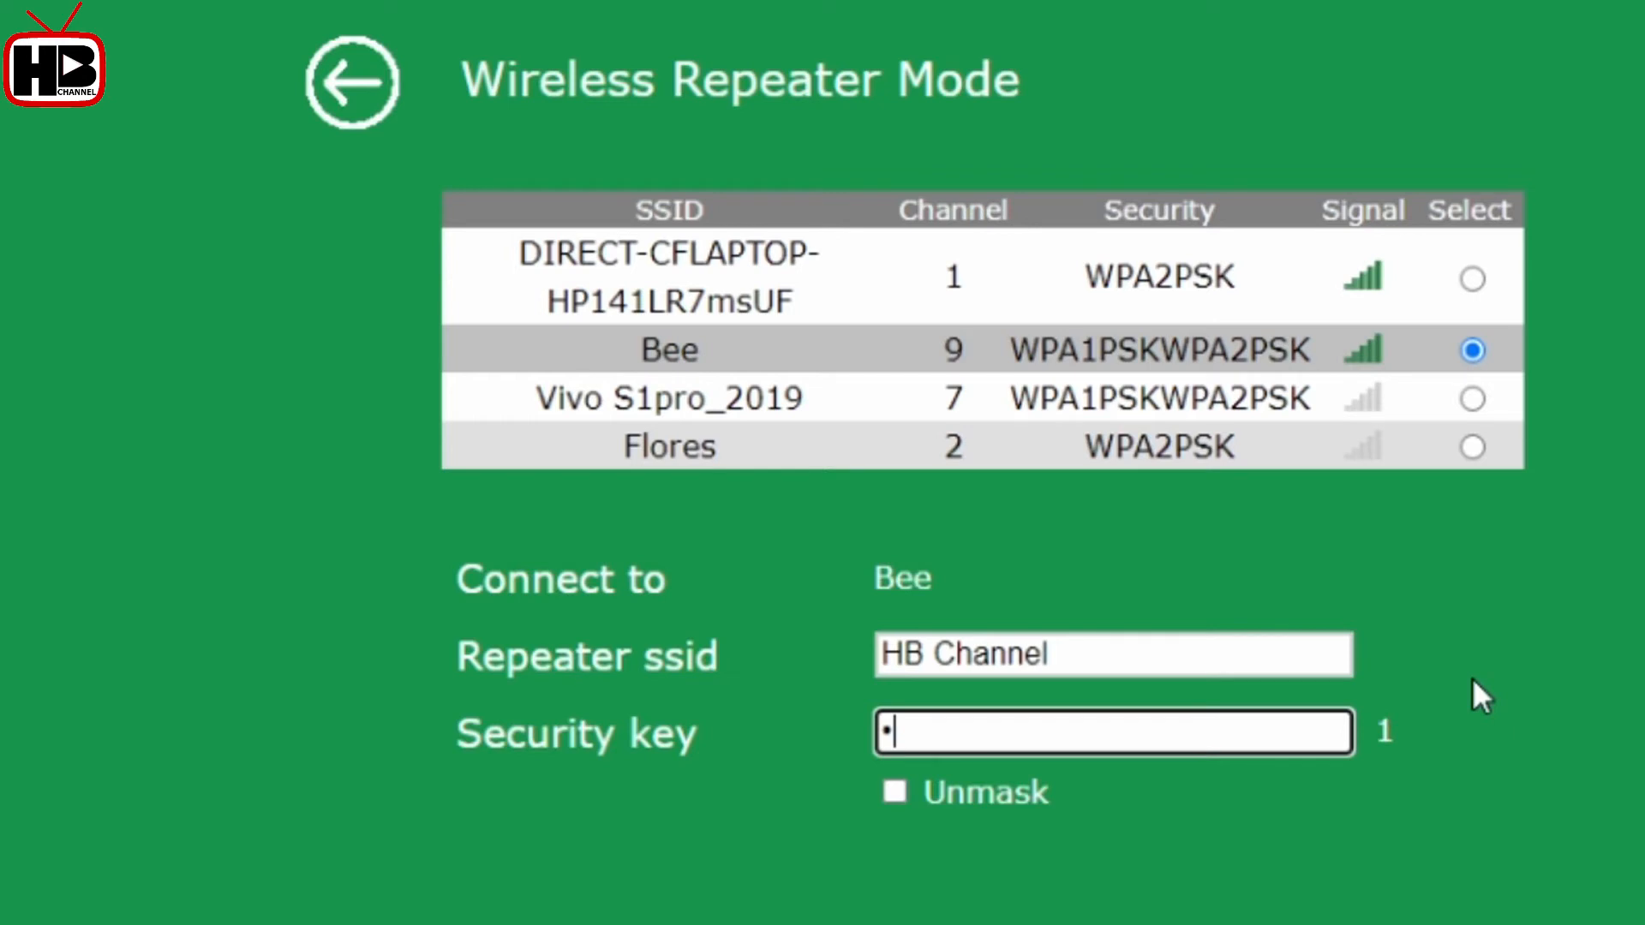
text(*)
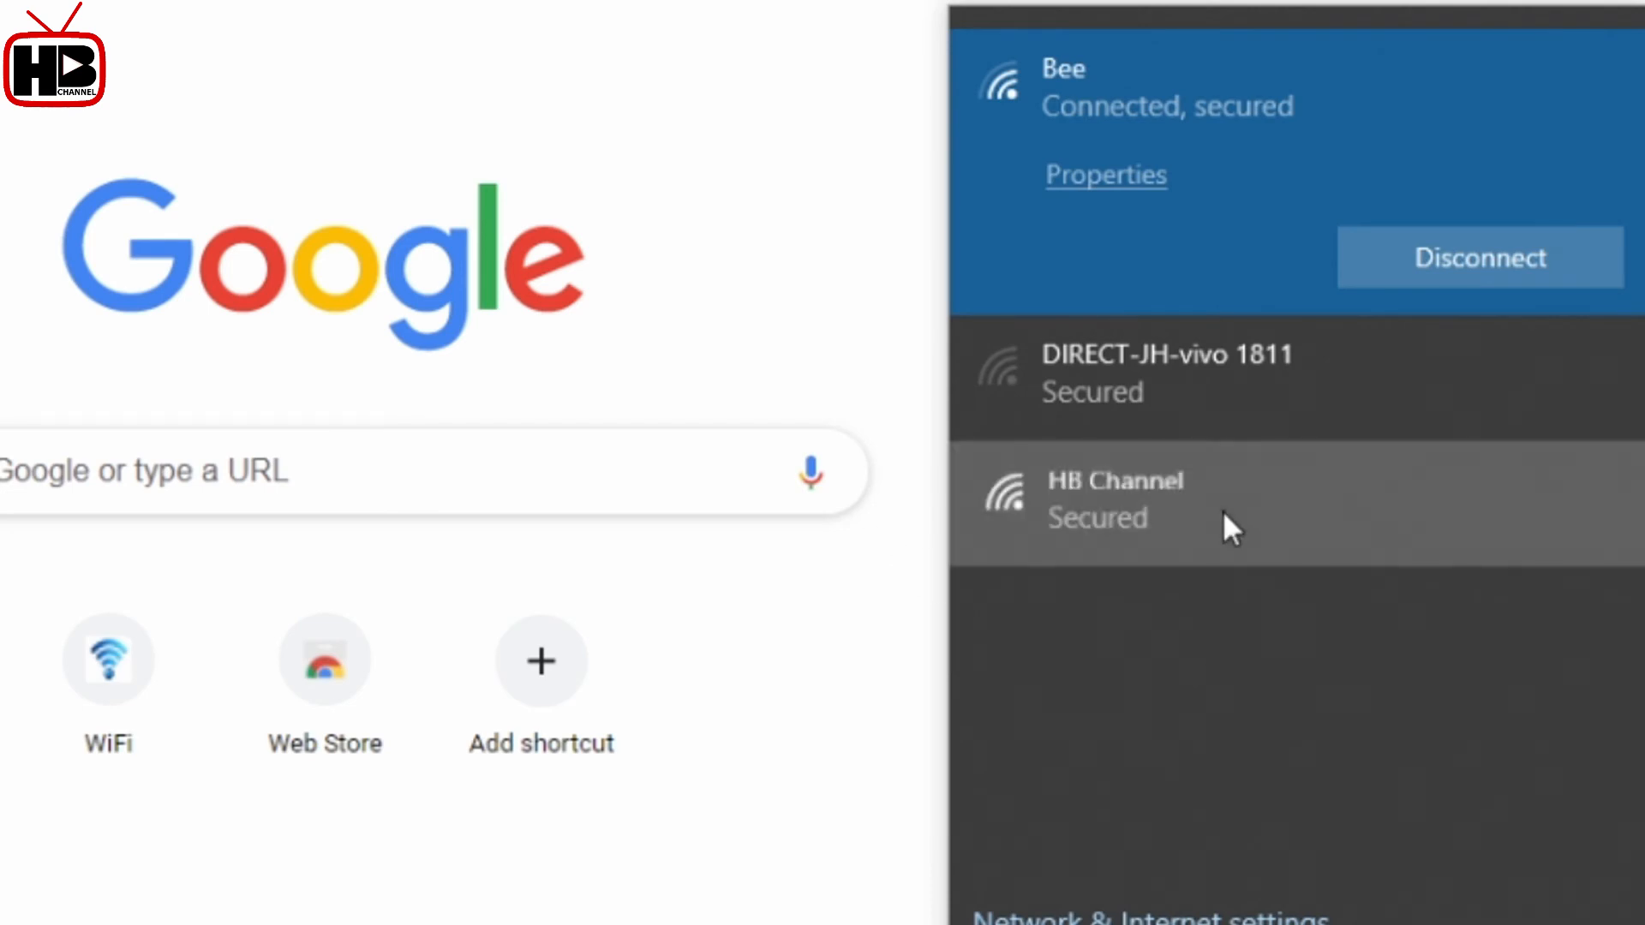
Step: Join the HB Channel network by entering and submitting its security key
click(1148, 502)
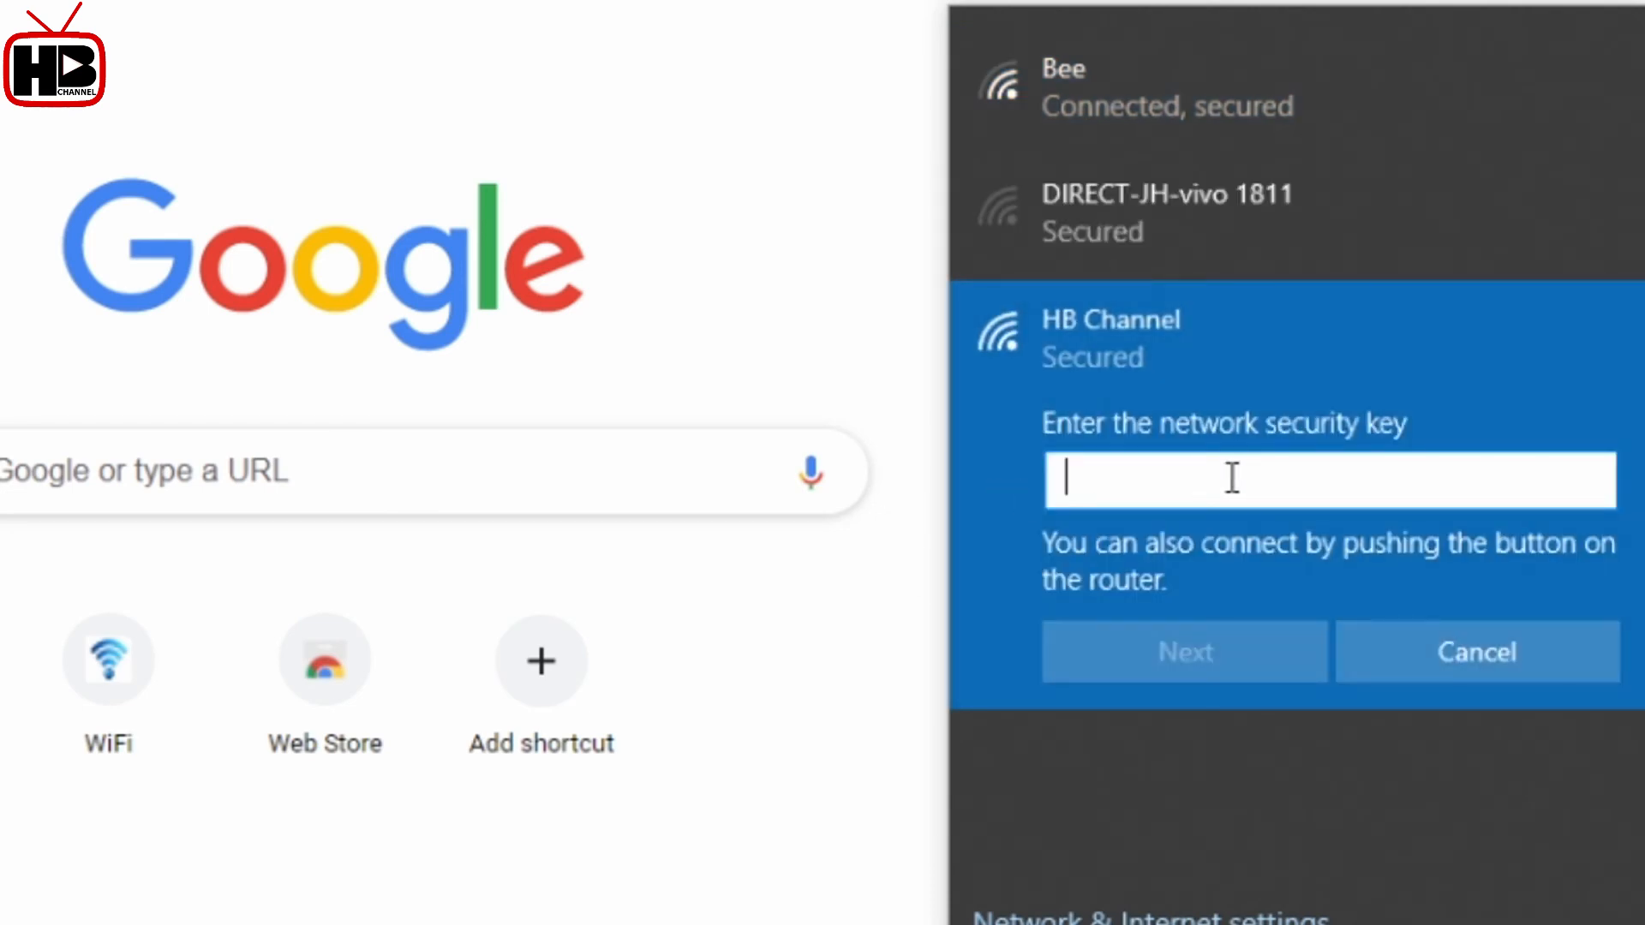
text(•)
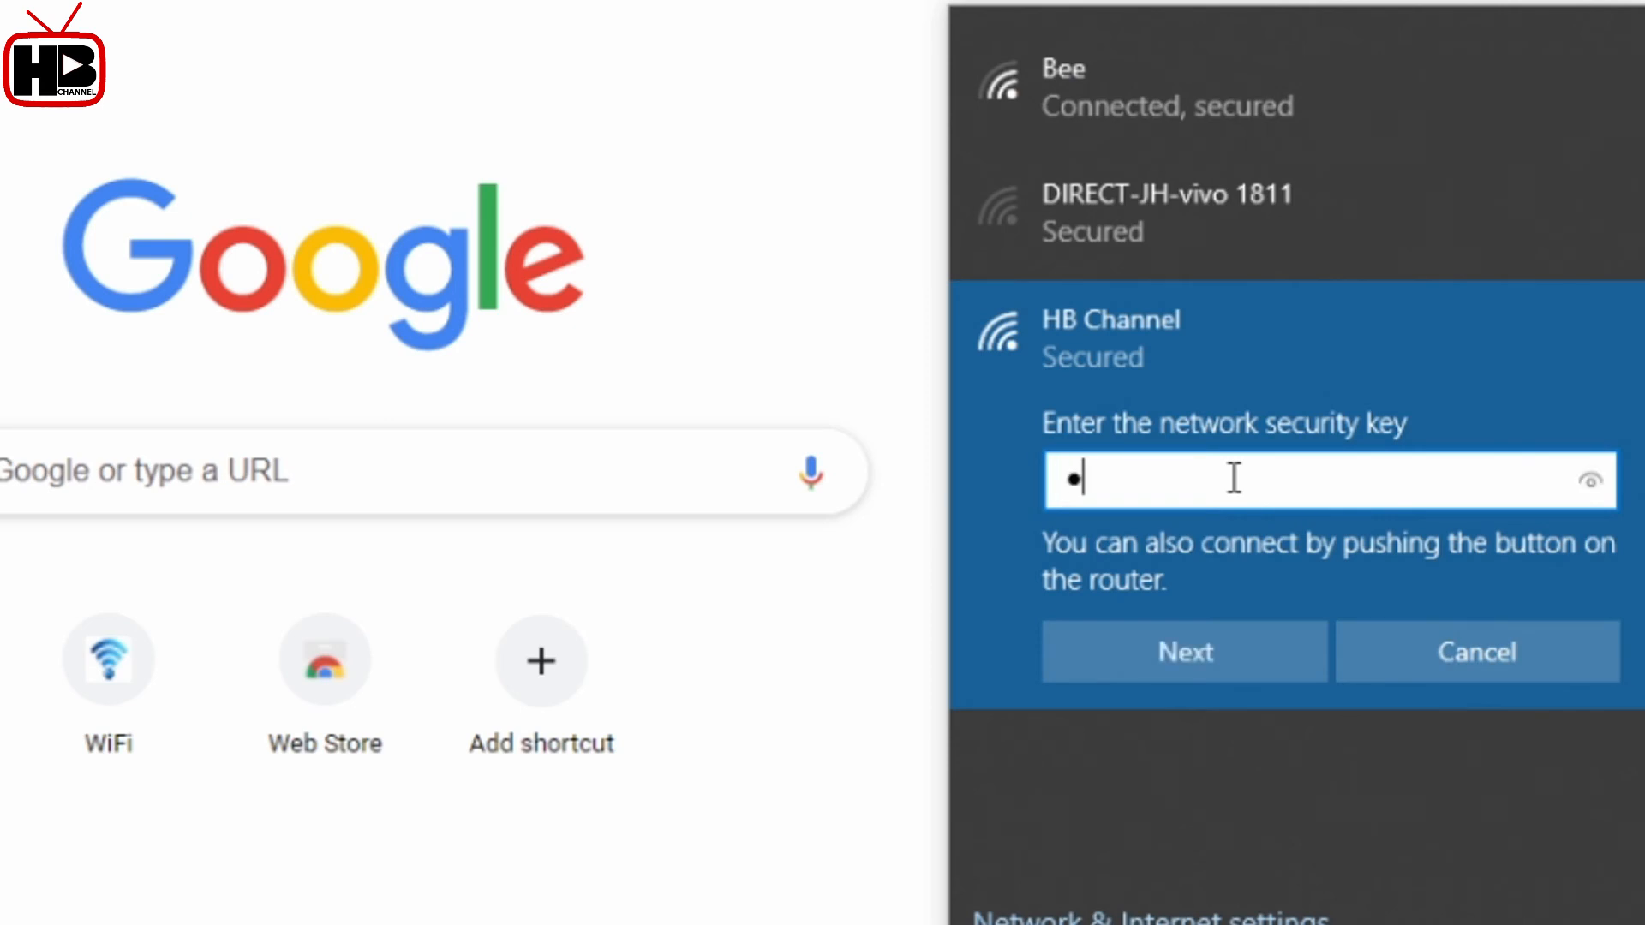
key(Backspace)
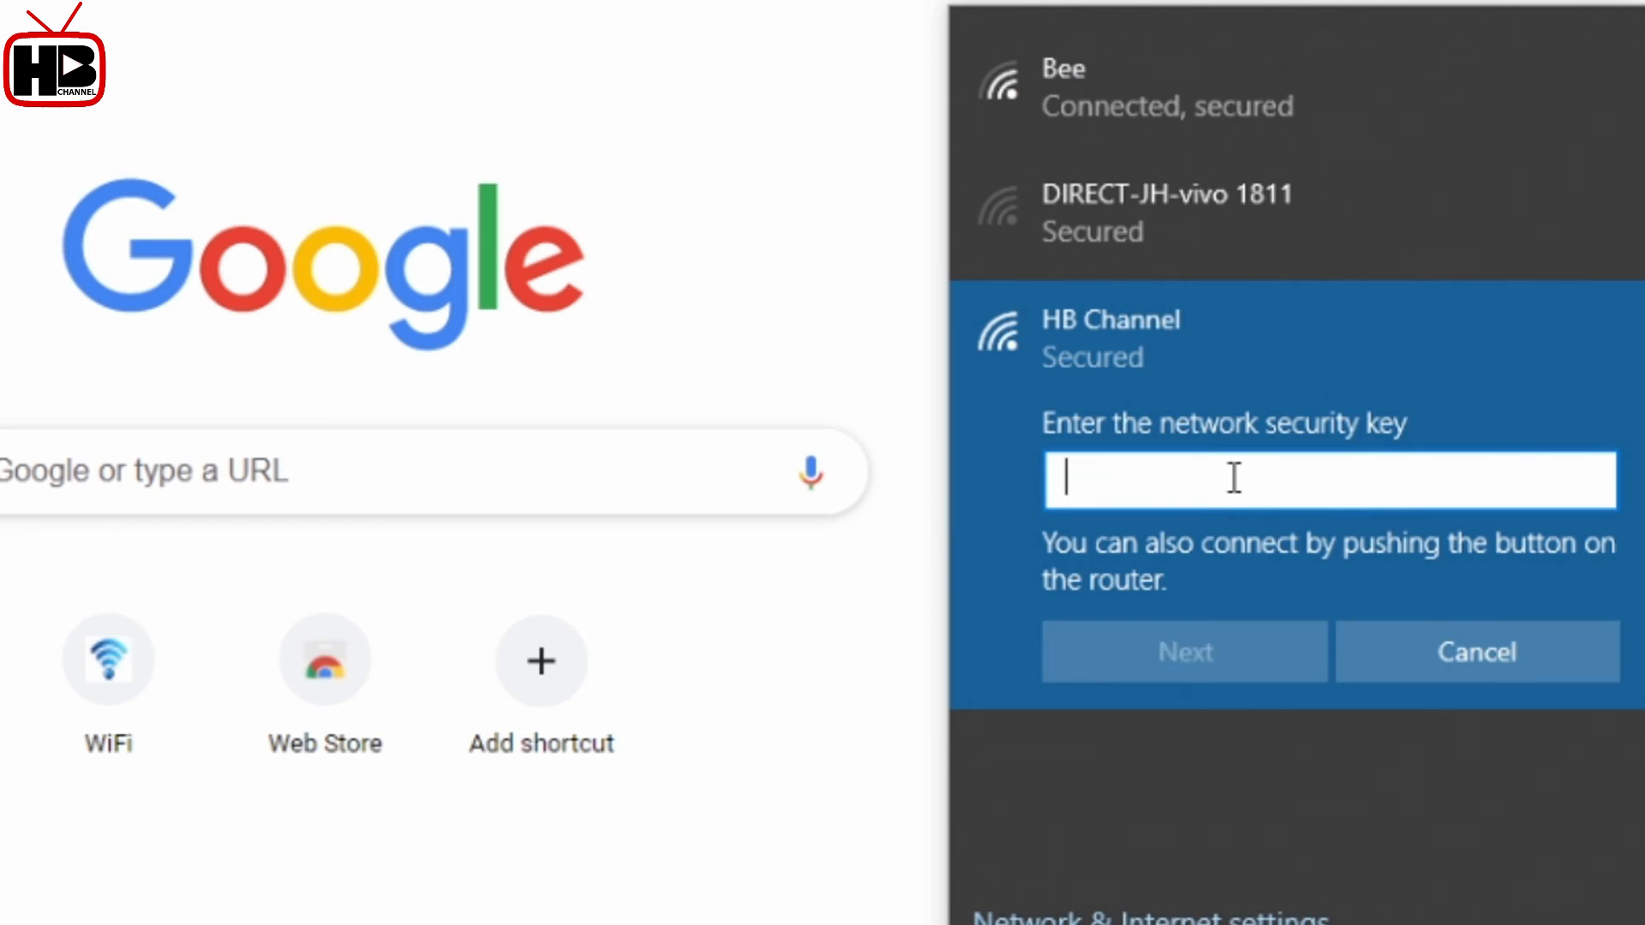
text(••••)
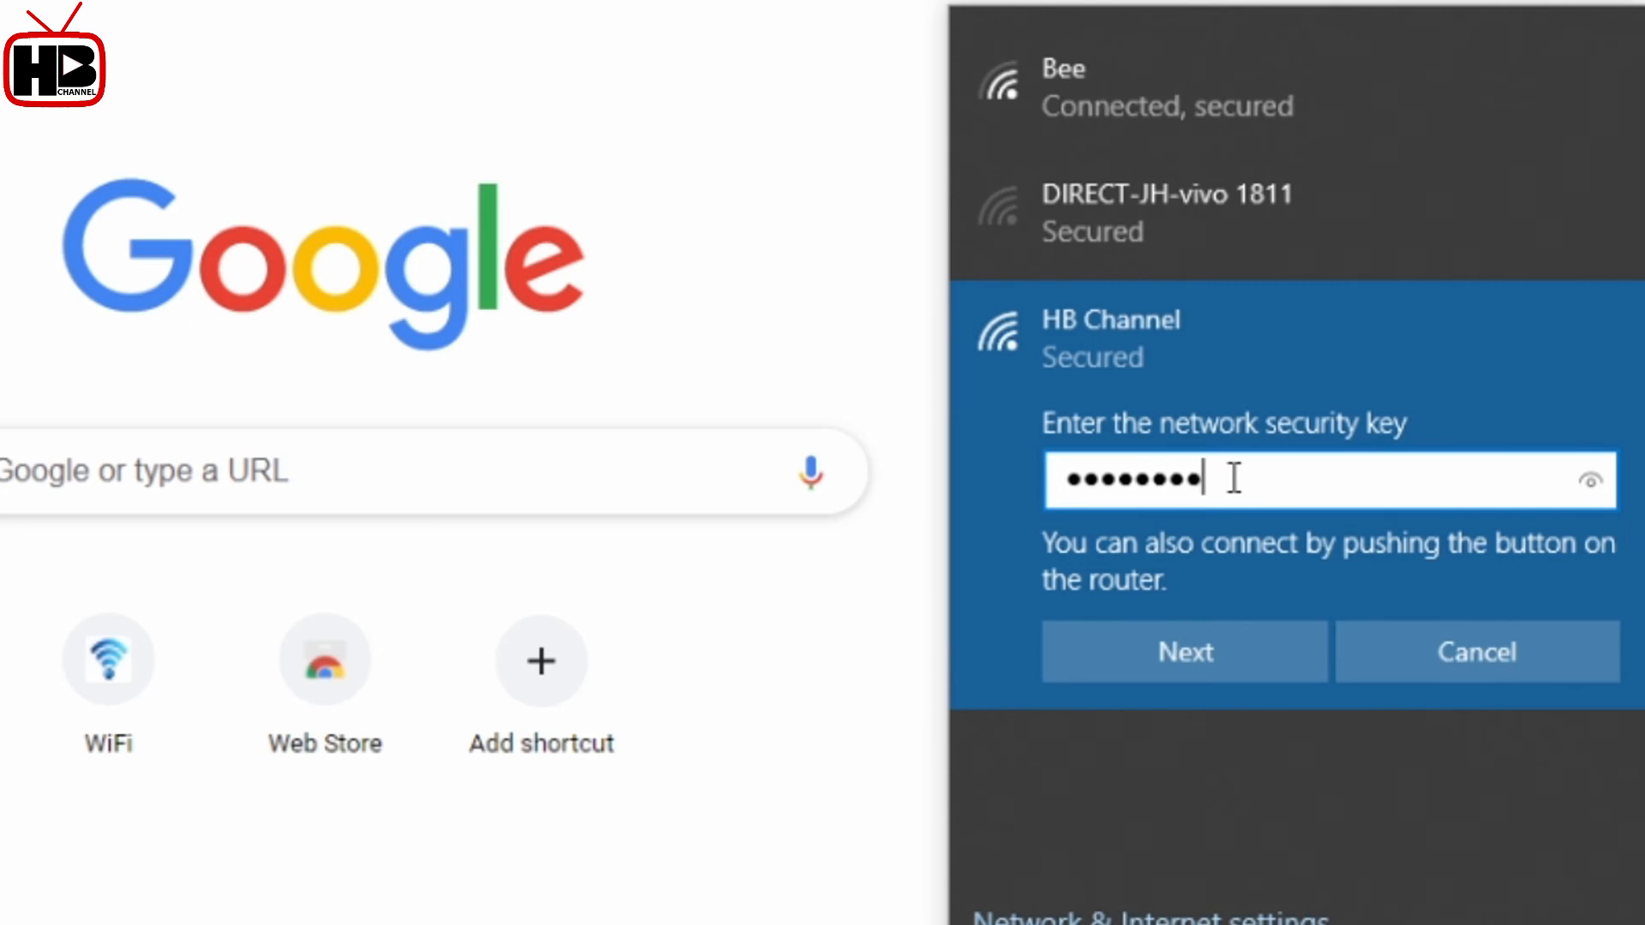
click(1184, 652)
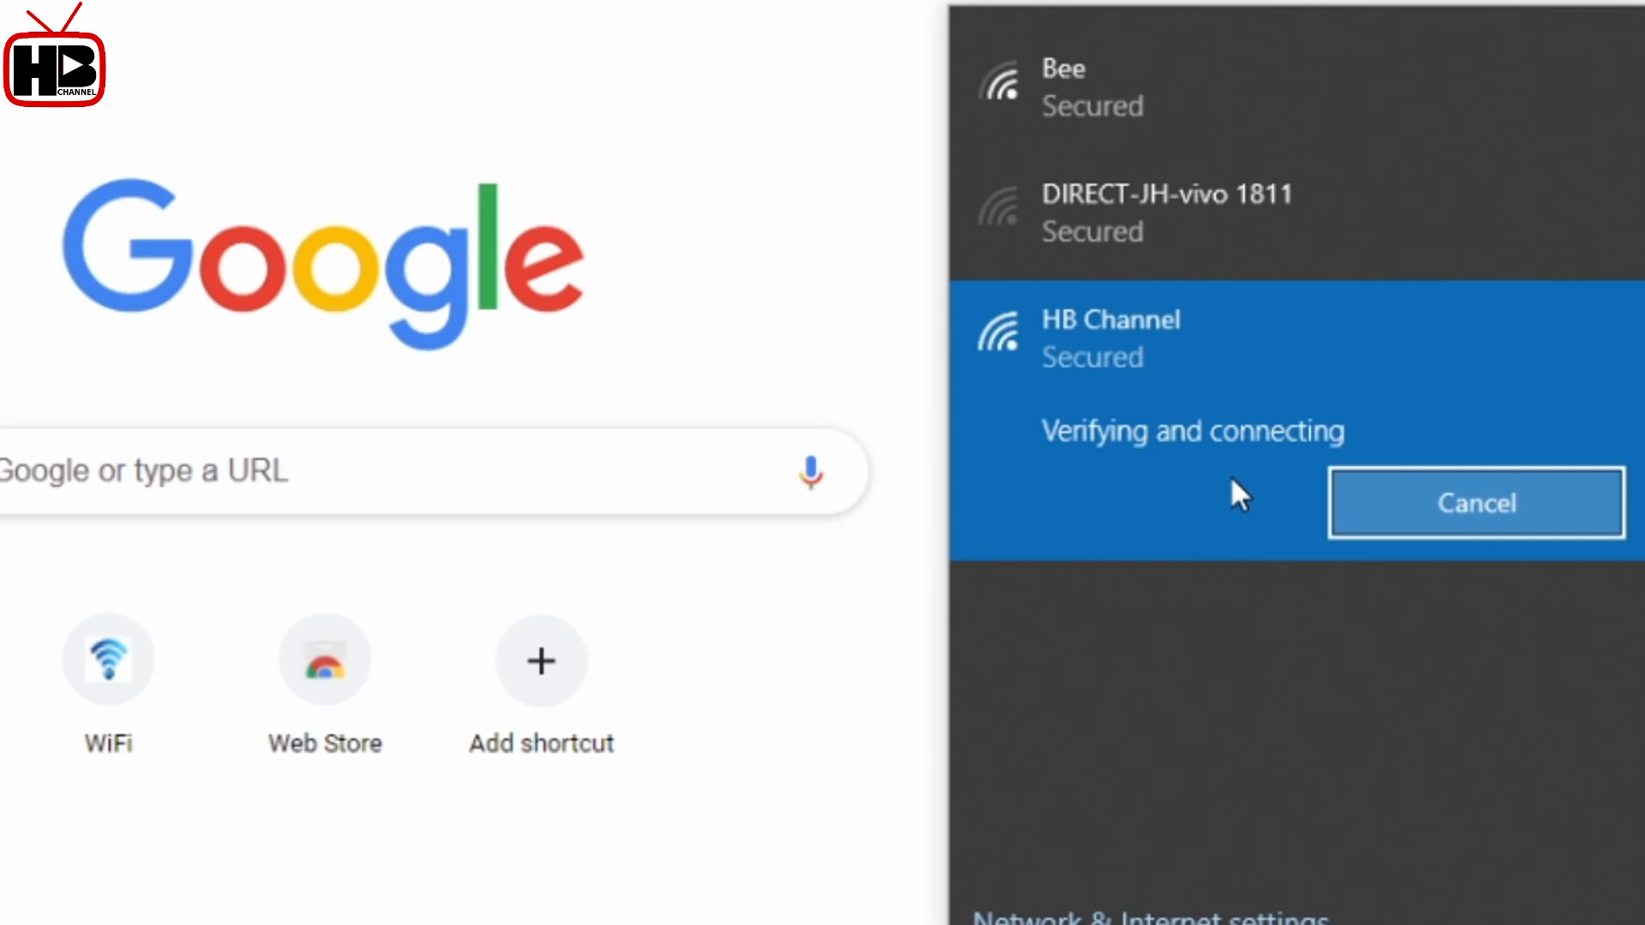
mouse_move(1274, 479)
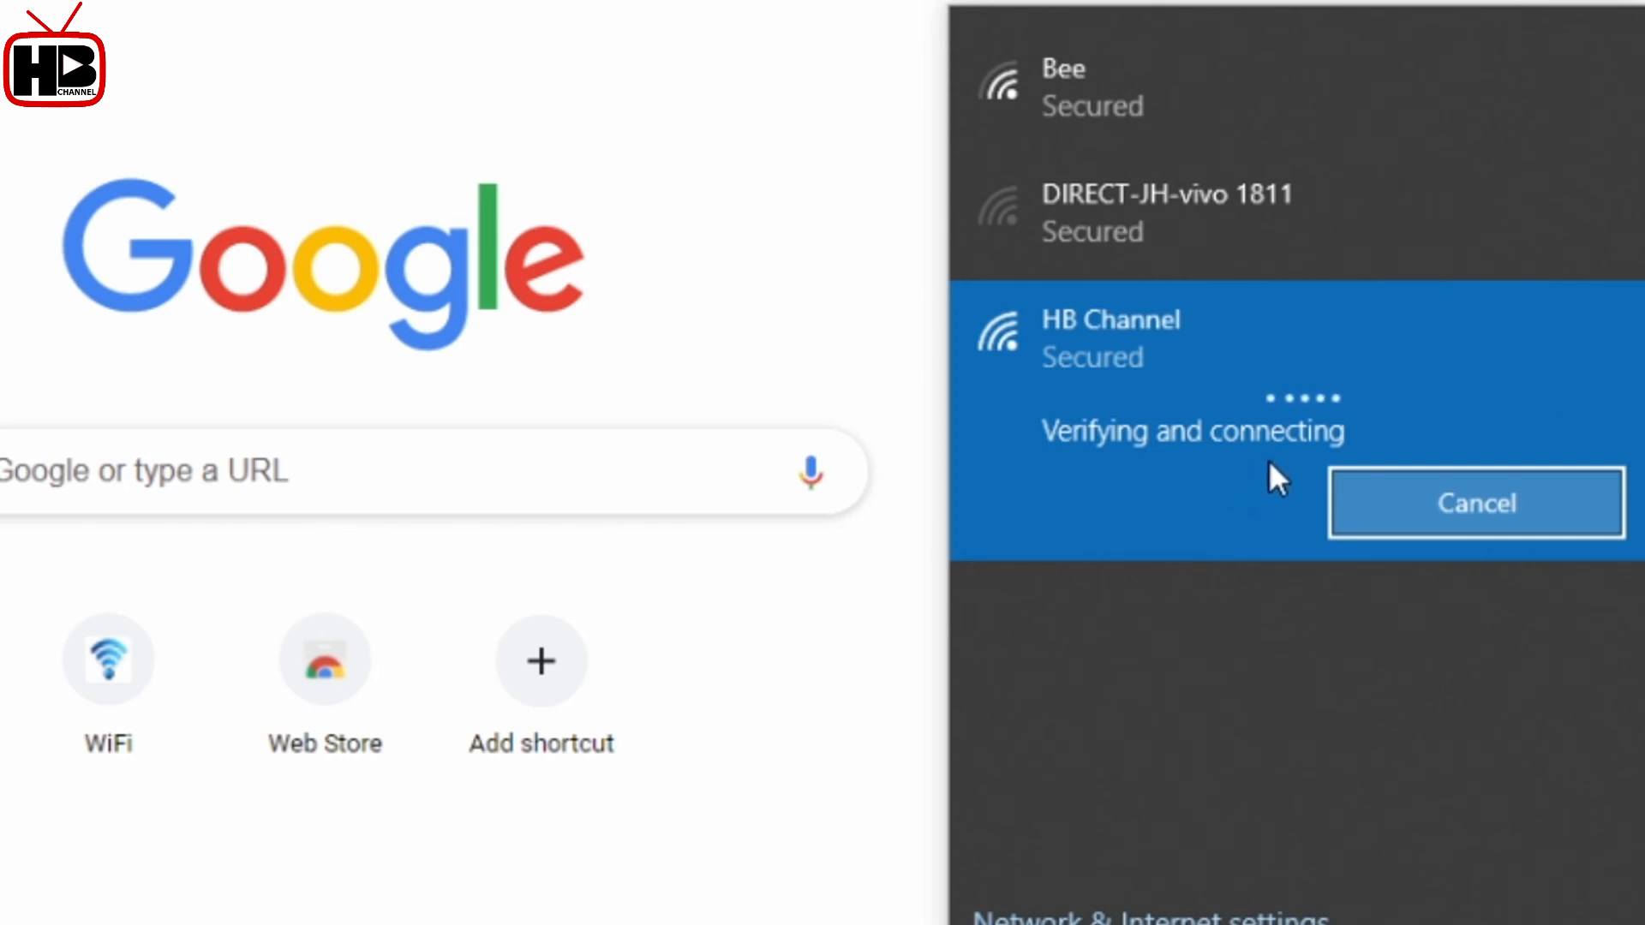
mouse_move(1001, 345)
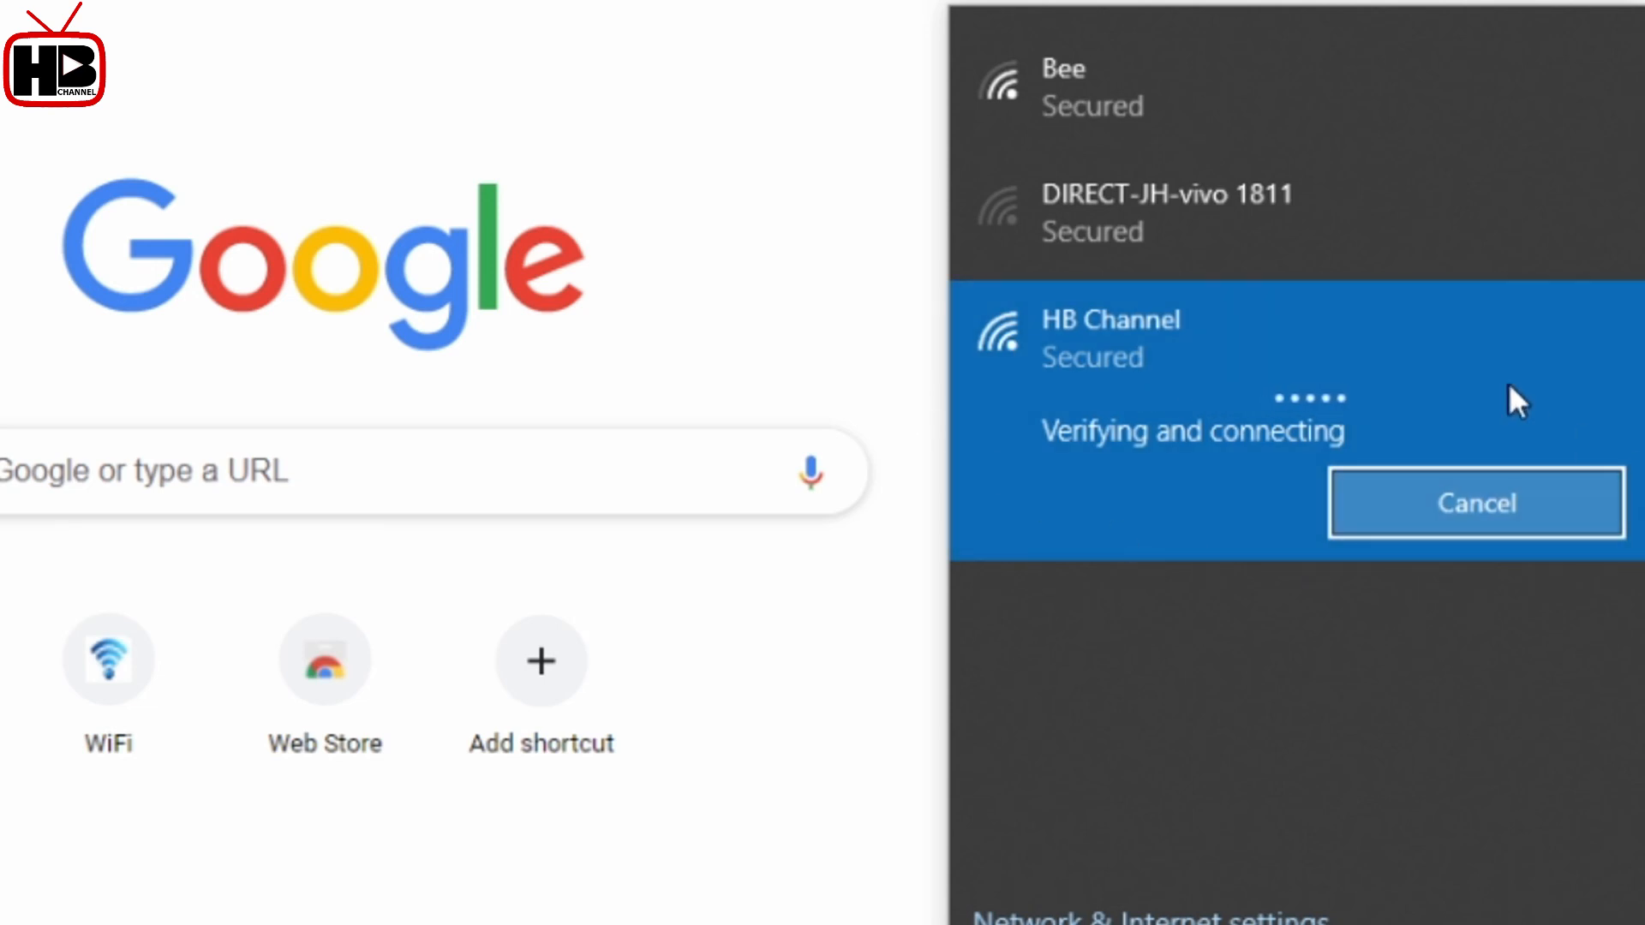
mouse_move(1172, 400)
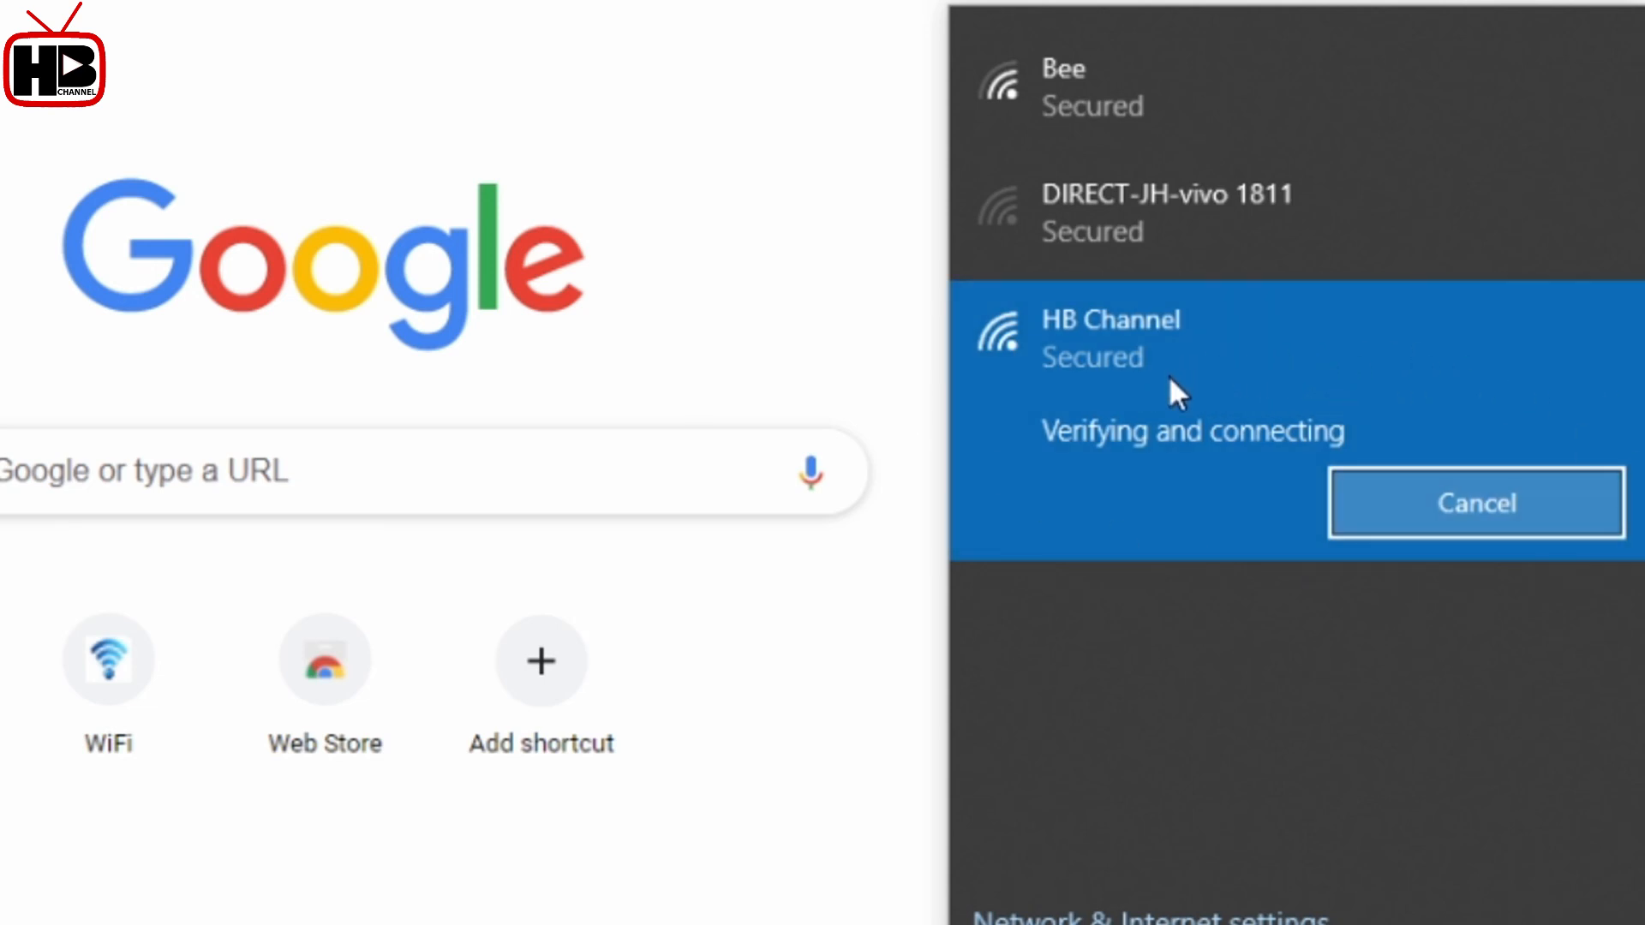